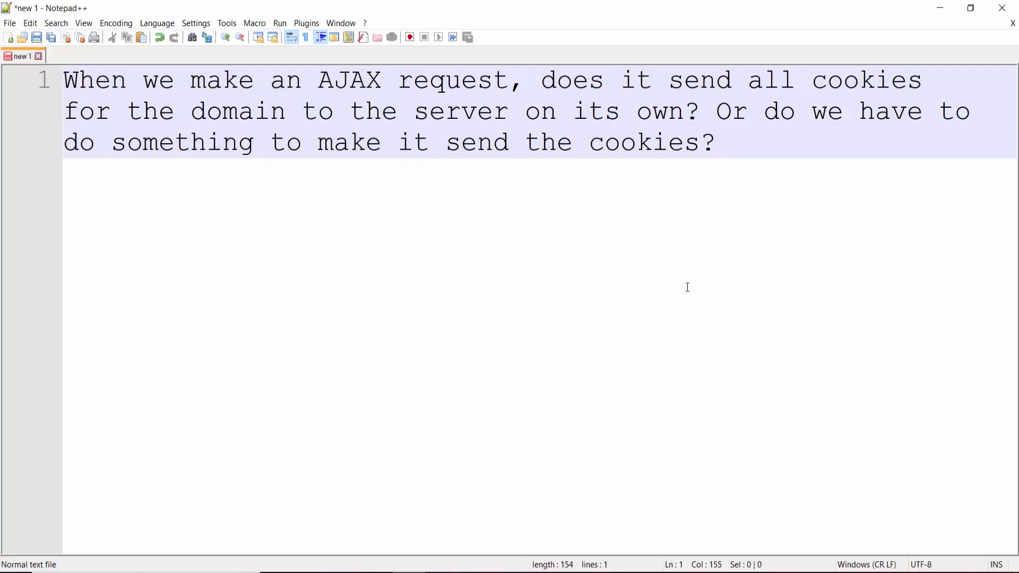
# Step: Launch the AjaxCookies web app in Firefox with the IIS Express (Firefox) run button
pyautogui.click(715, 142)
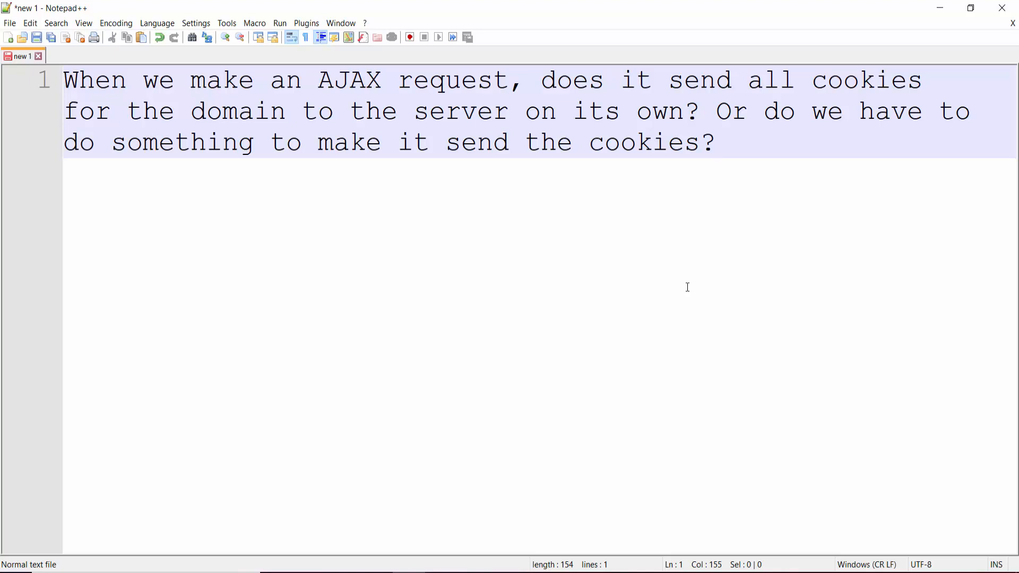
pyautogui.click(715, 142)
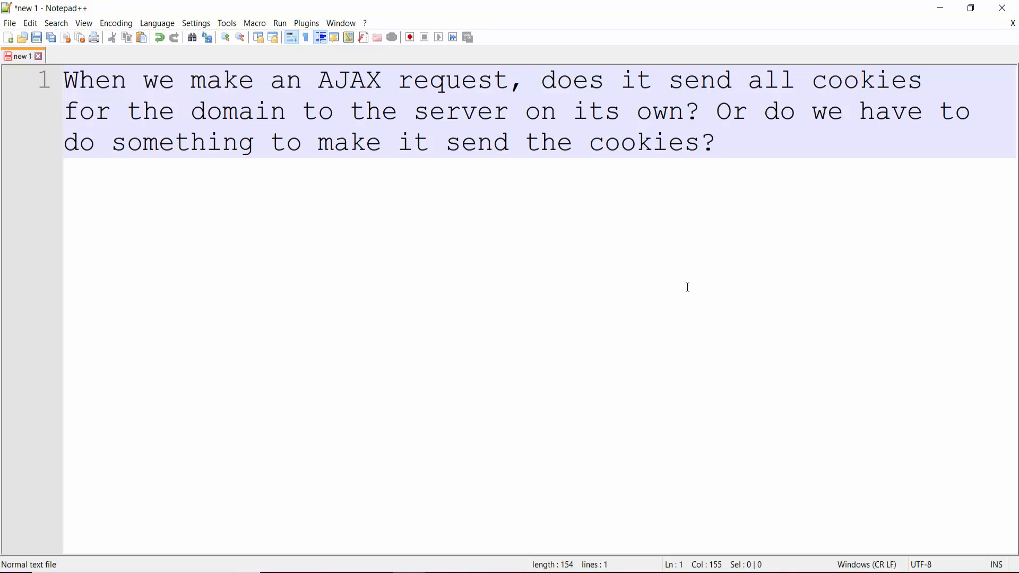
pyautogui.click(715, 142)
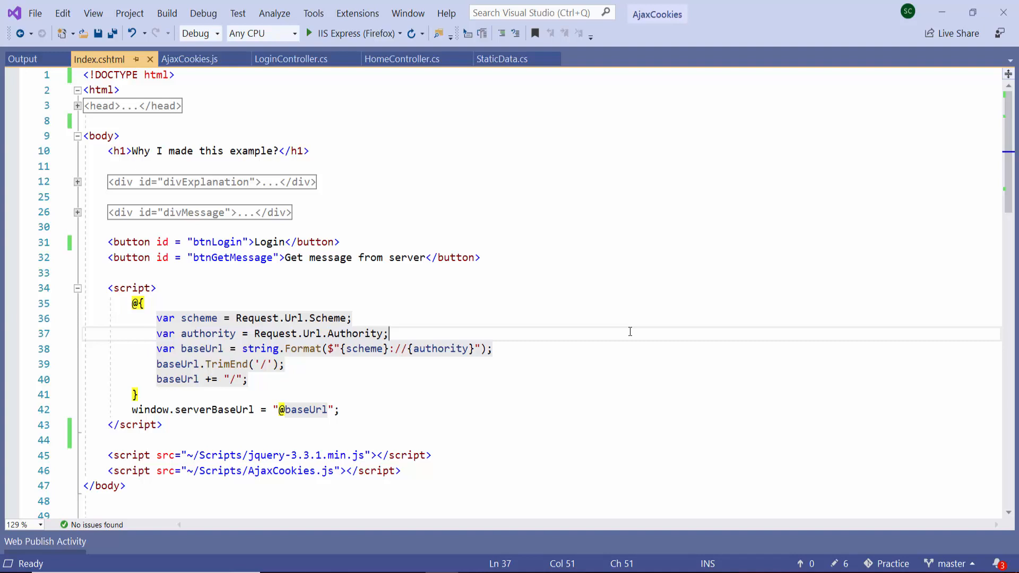
pyautogui.moveTo(624, 322)
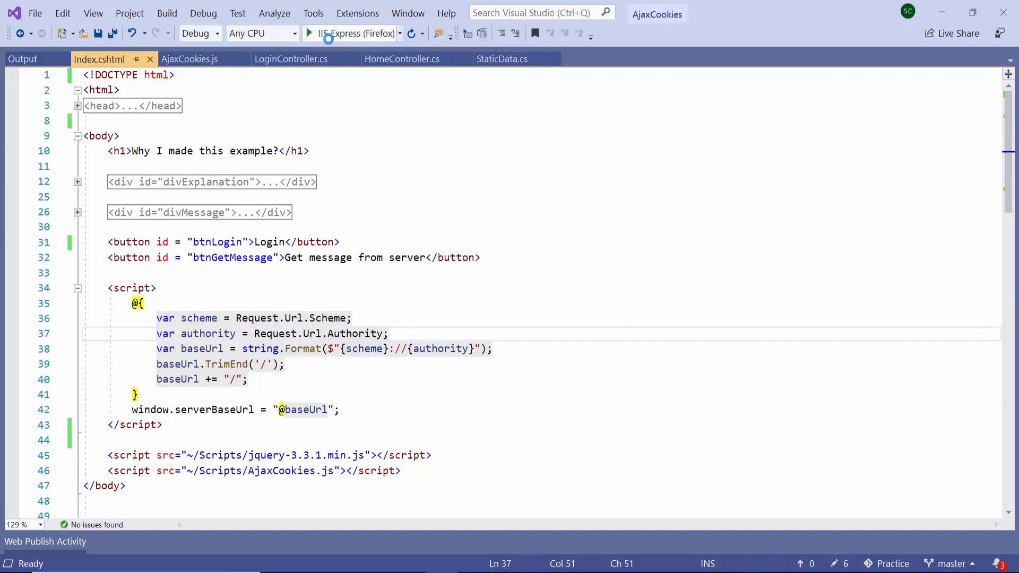
pyautogui.click(309, 33)
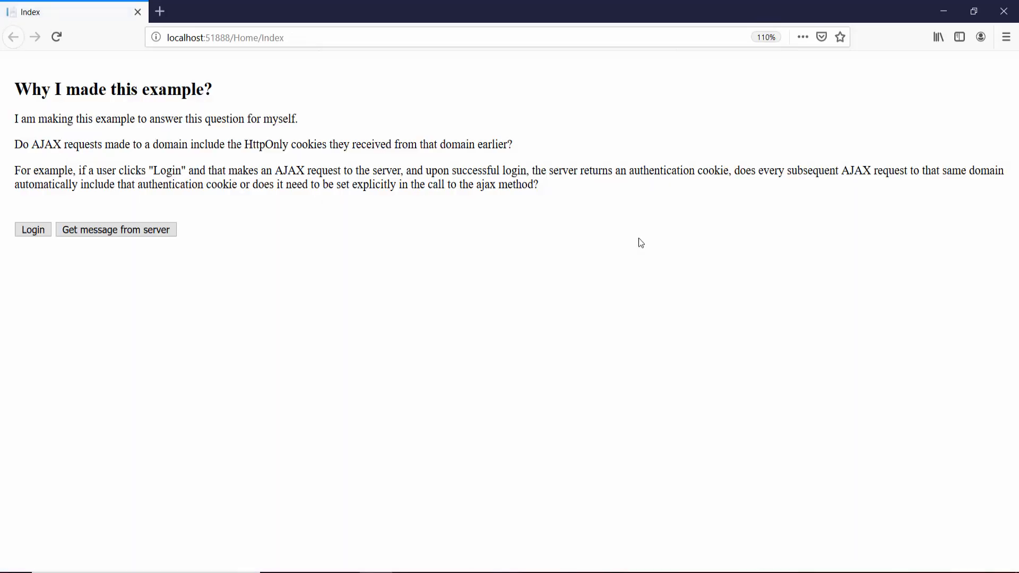
pyautogui.moveTo(531, 225)
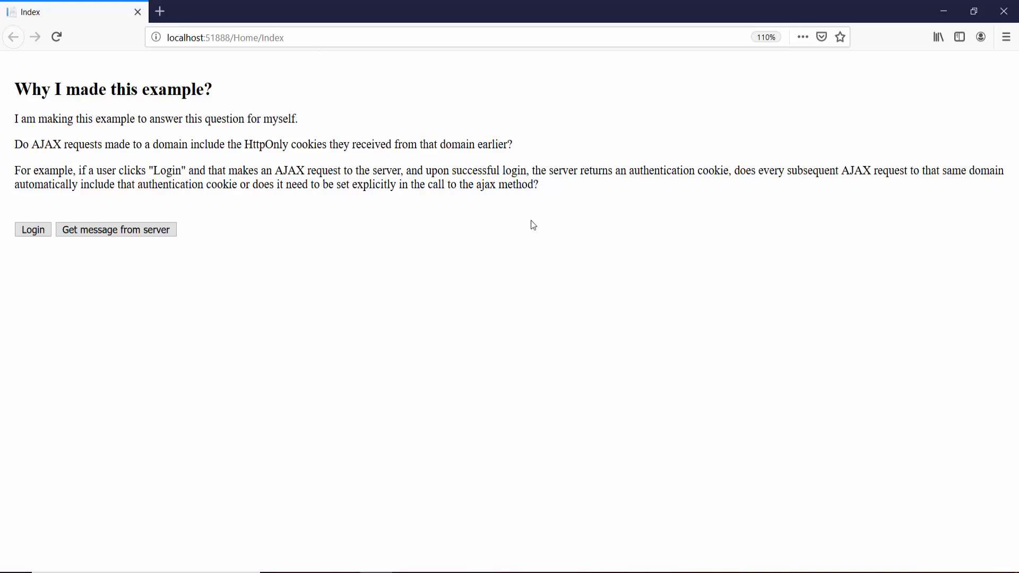
# Step: Select the question text on the explanation page and log in to the demo site
pyautogui.moveTo(14, 119); pyautogui.dragTo(342, 144)
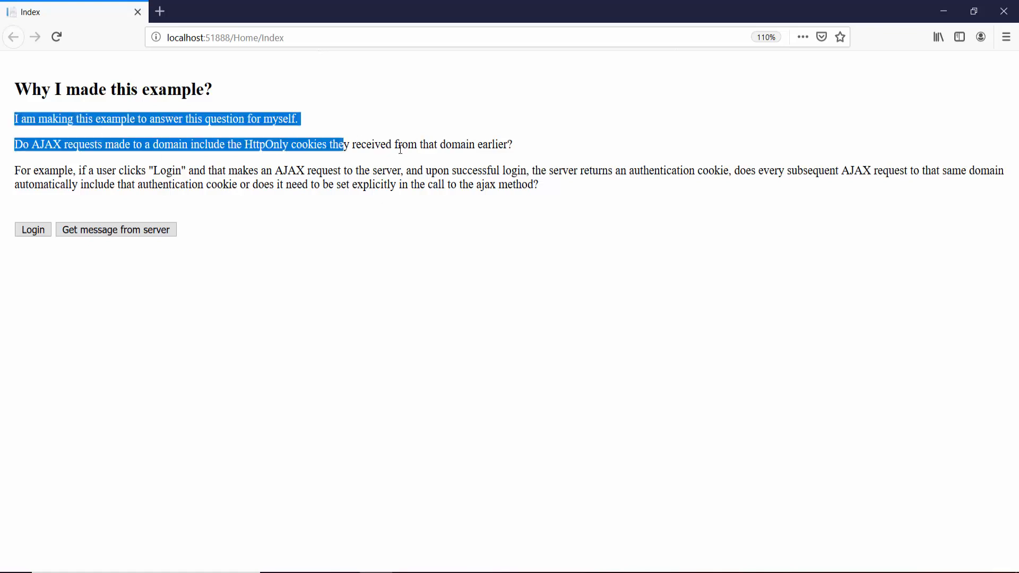
pyautogui.click(555, 201)
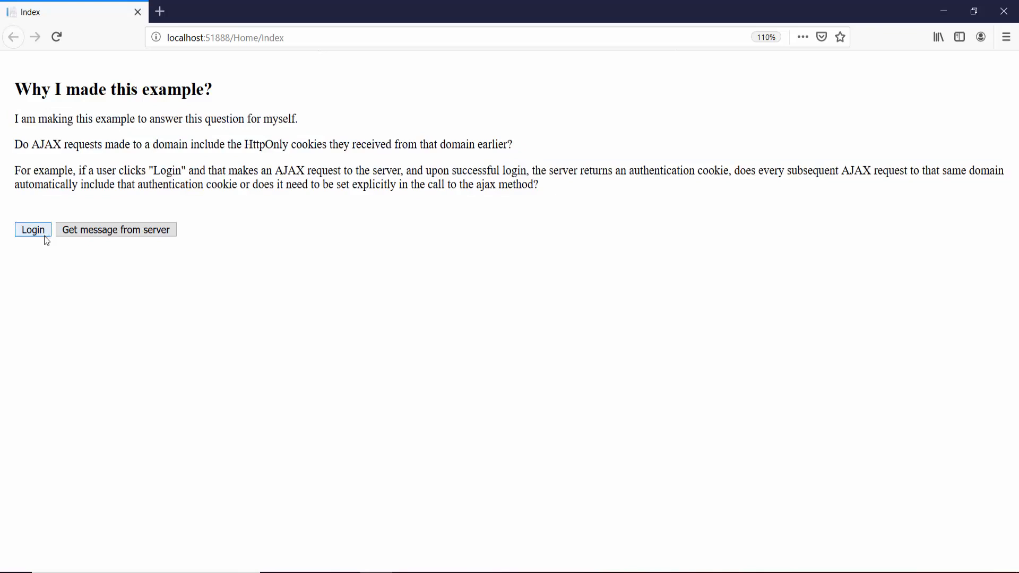
pyautogui.moveTo(46, 259)
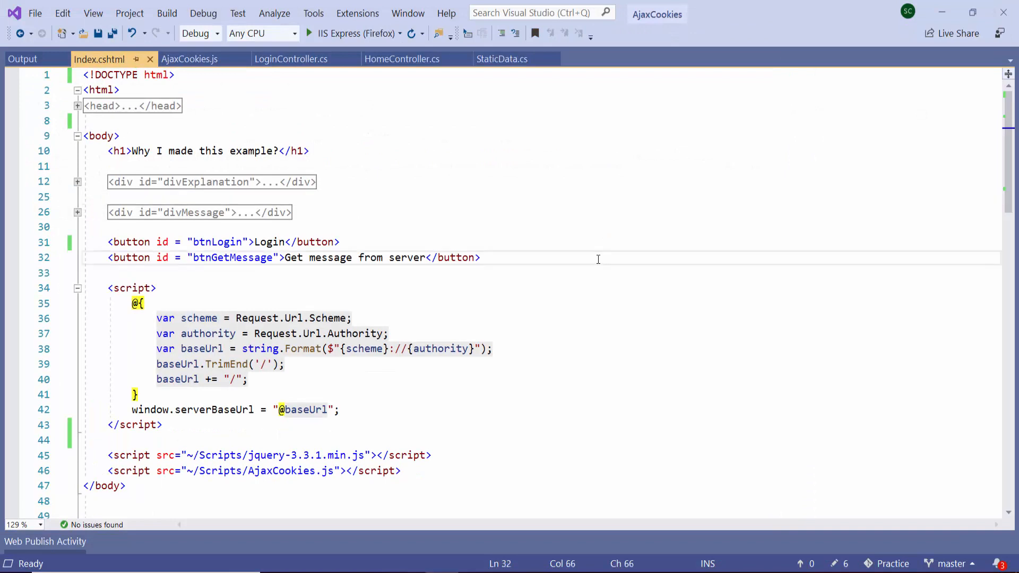
# Step: Switch Visual Studio to full-screen mode via View > Full Screen
pyautogui.click(93, 13)
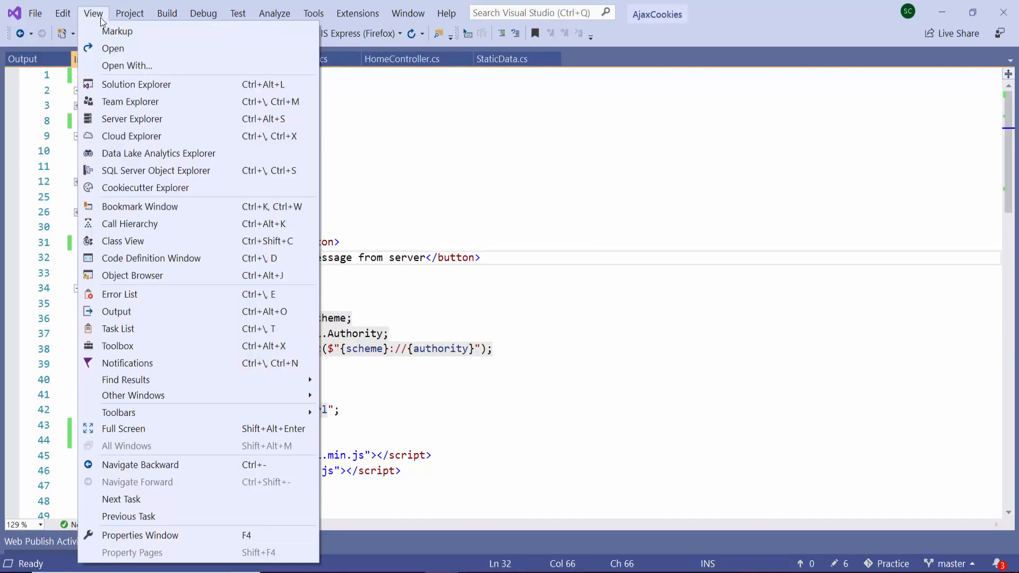
pyautogui.click(122, 429)
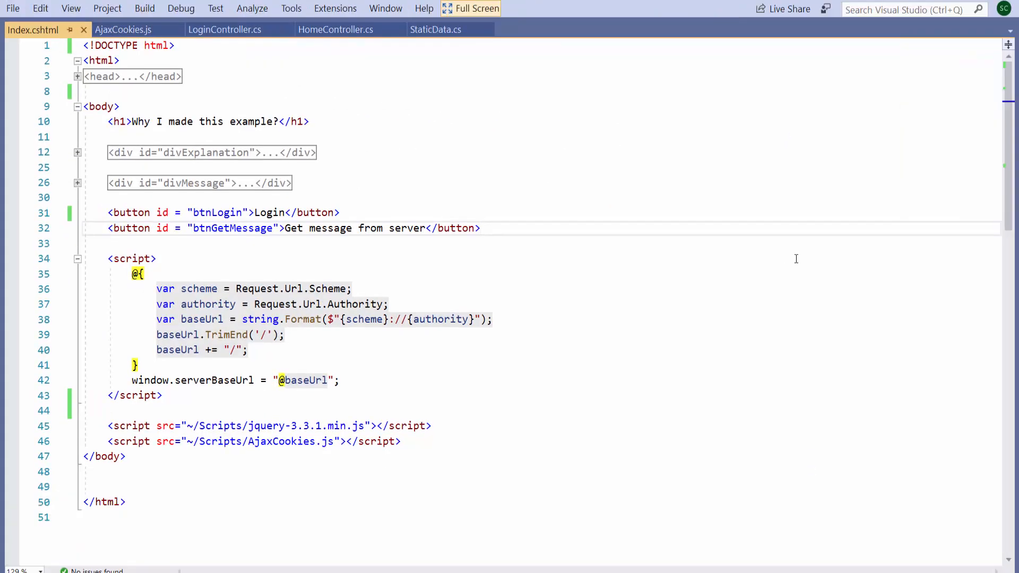
pyautogui.click(481, 228)
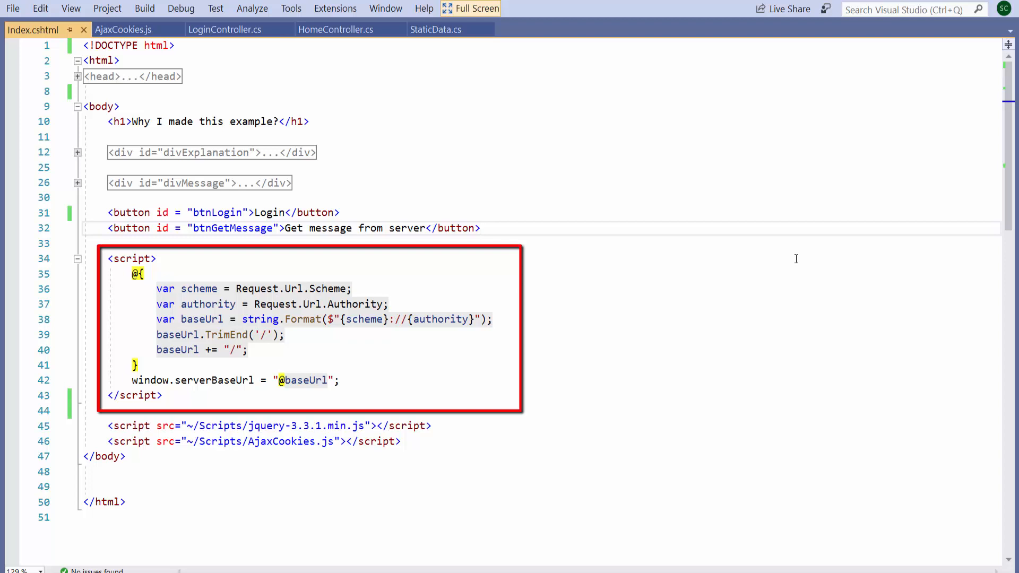
# Step: Review Index.cshtml's base-URL script and the AjaxCookies.js include, then open that script
pyautogui.click(481, 228)
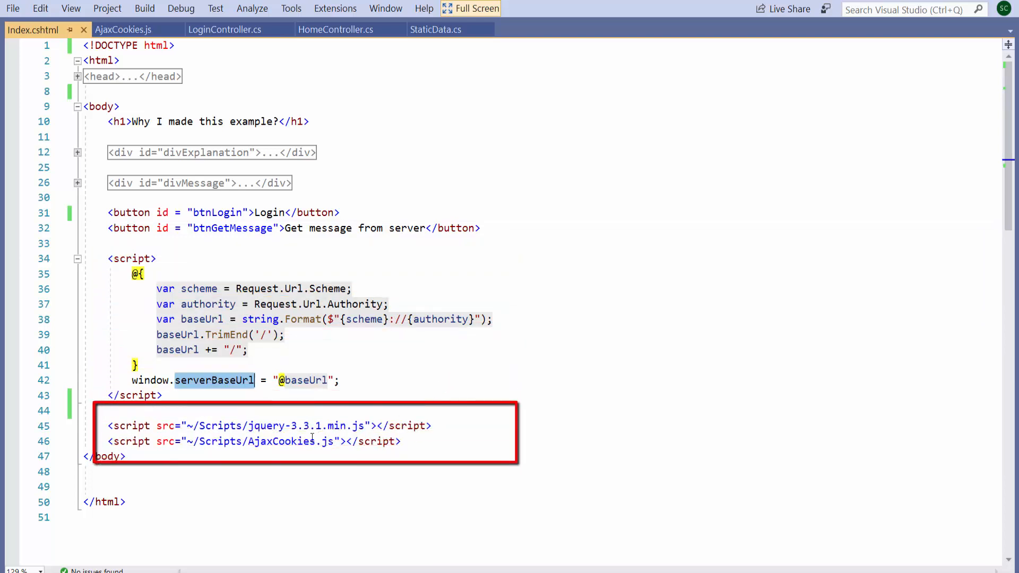
pyautogui.click(393, 441)
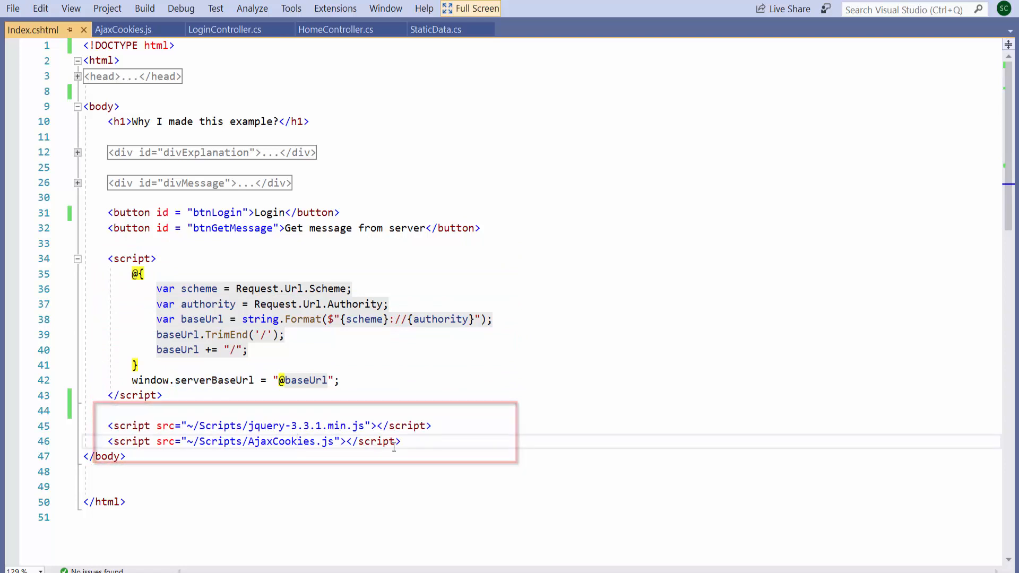
pyautogui.click(122, 29)
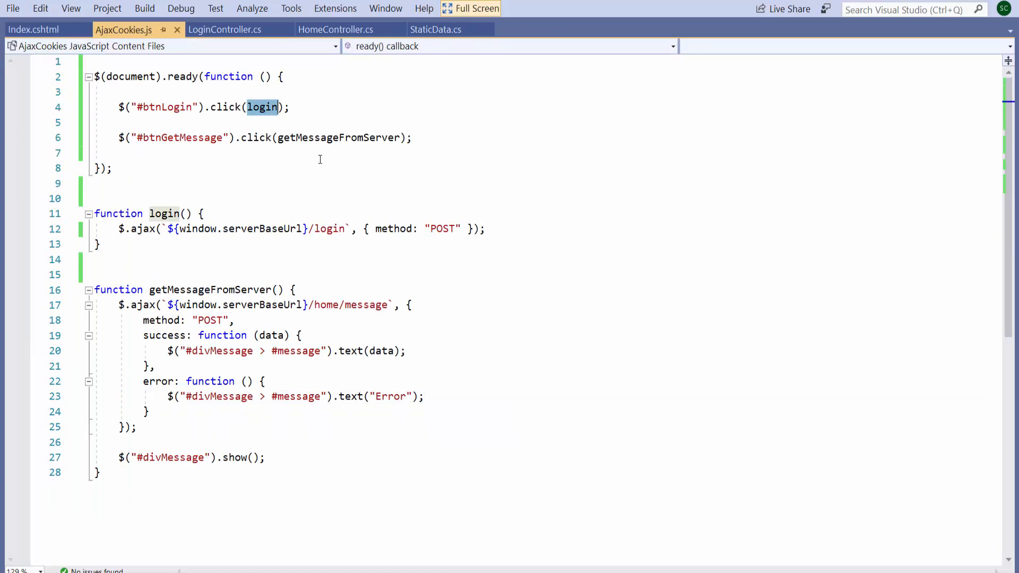
# Step: Review getMessageFromServer and the login request's serverBaseUrl, then switch to LoginController.cs
pyautogui.doubleClick(338, 137)
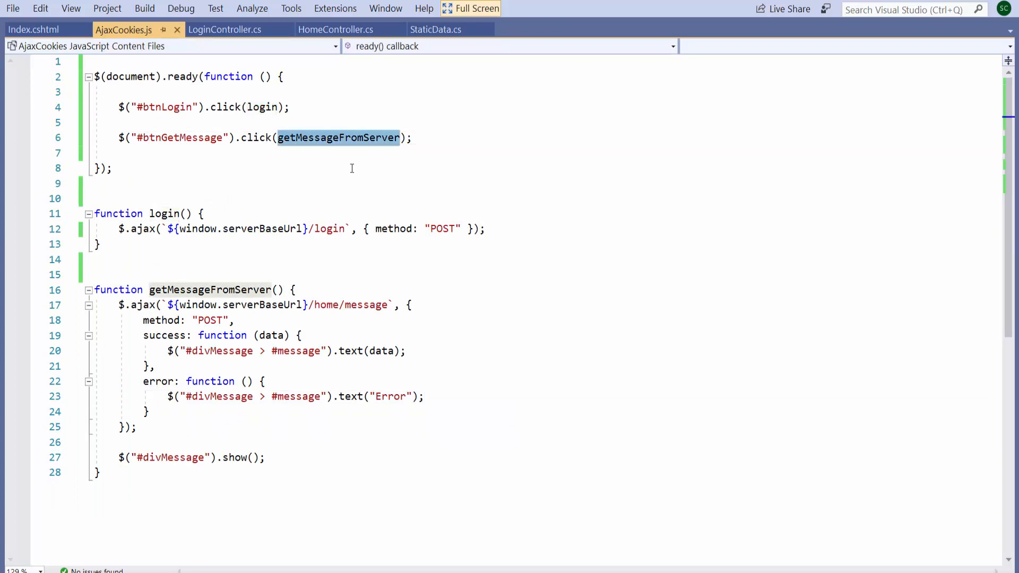
pyautogui.click(161, 243)
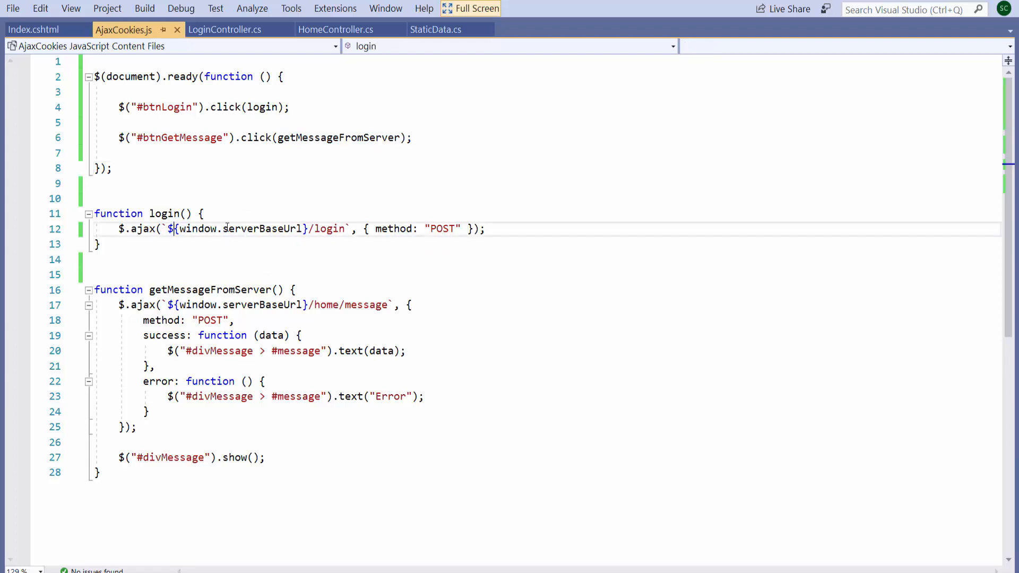
pyautogui.doubleClick(263, 228)
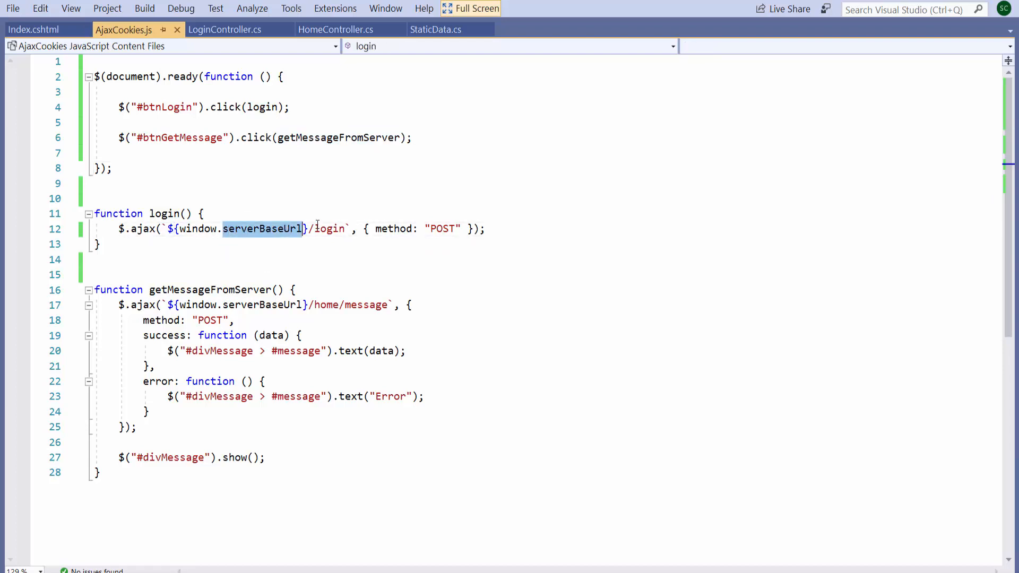
pyautogui.doubleClick(330, 229)
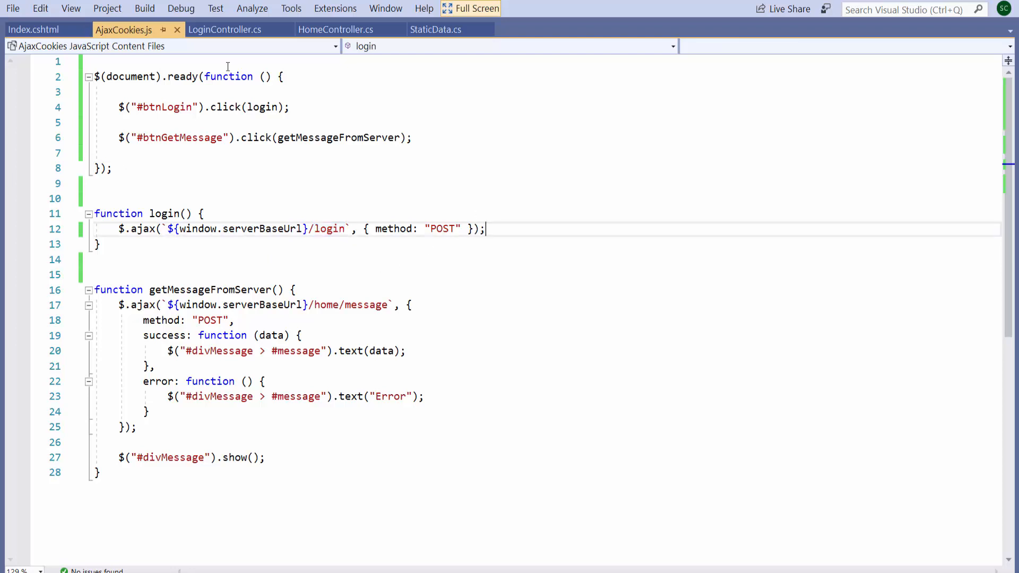
pyautogui.click(225, 30)
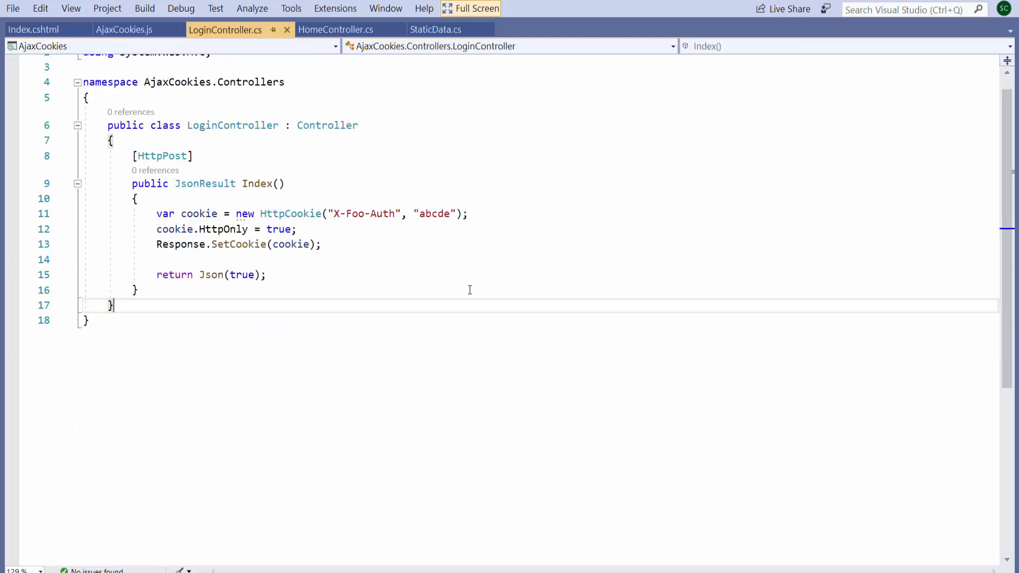
pyautogui.moveTo(455, 297)
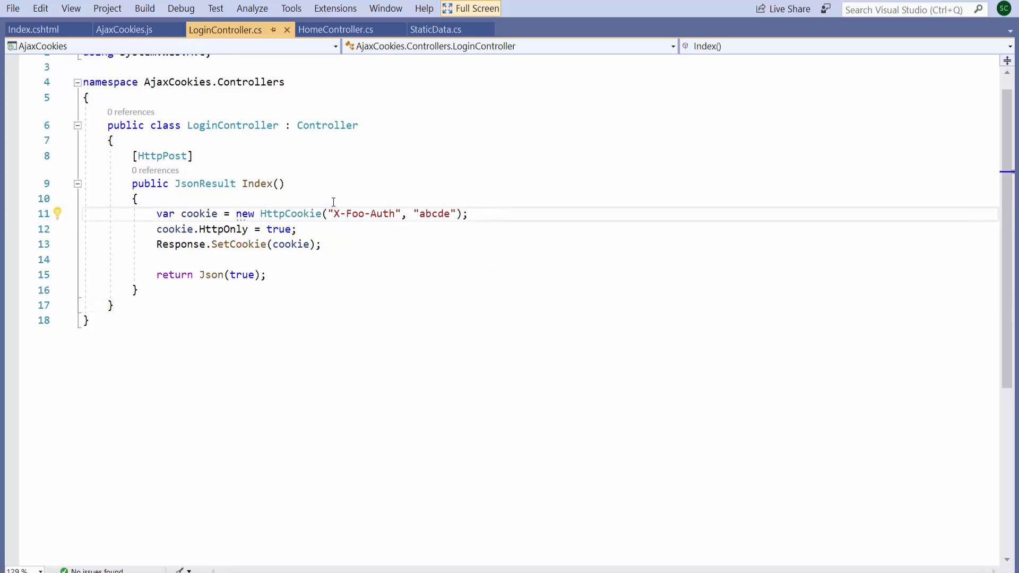
pyautogui.click(390, 214)
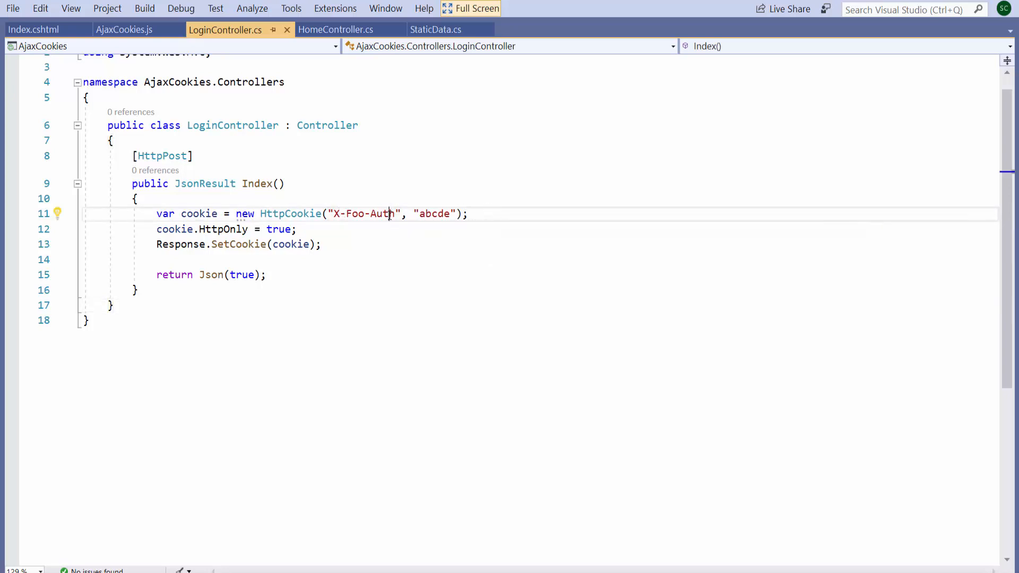
pyautogui.doubleClick(434, 214)
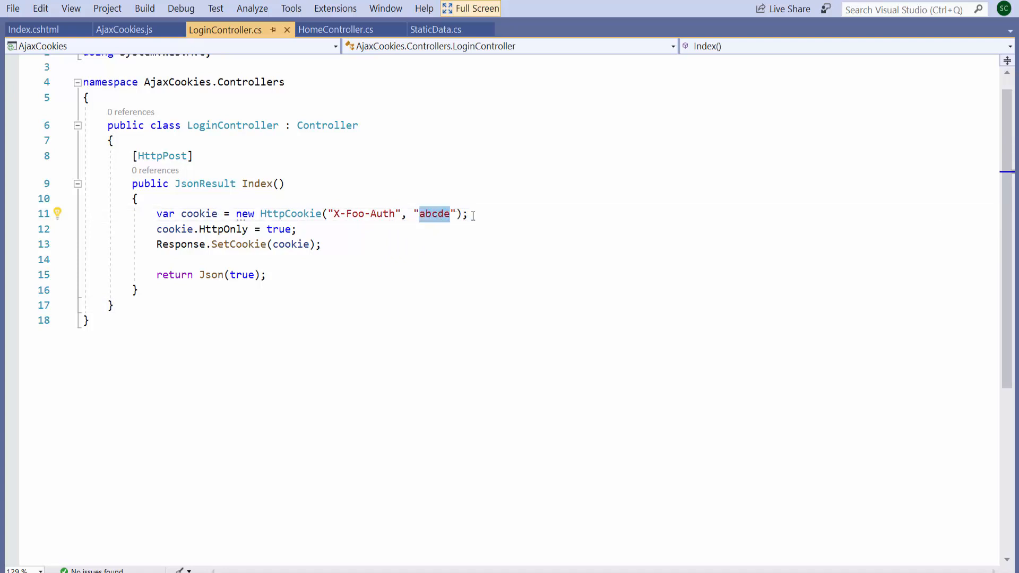
pyautogui.click(364, 229)
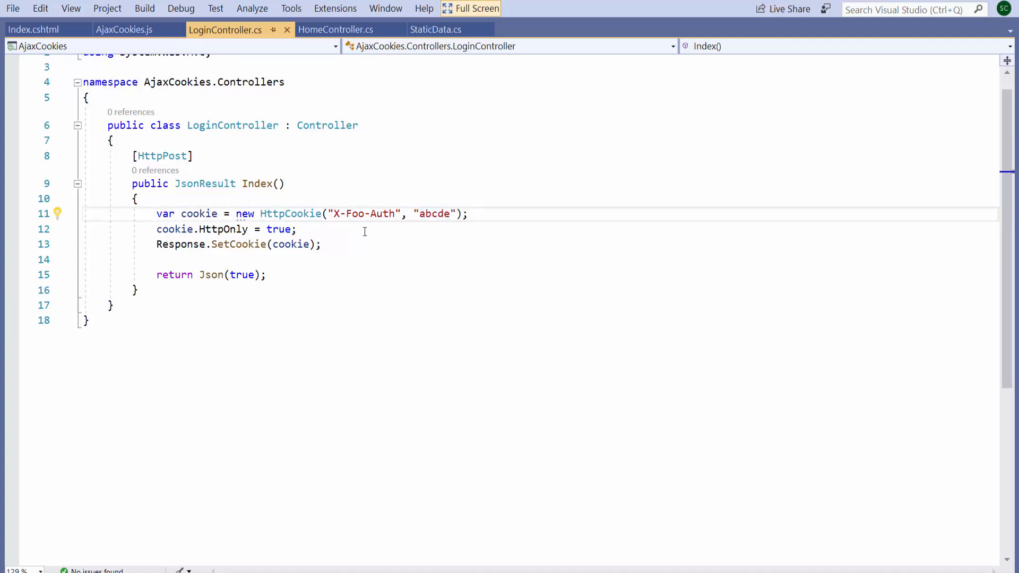
pyautogui.click(361, 229)
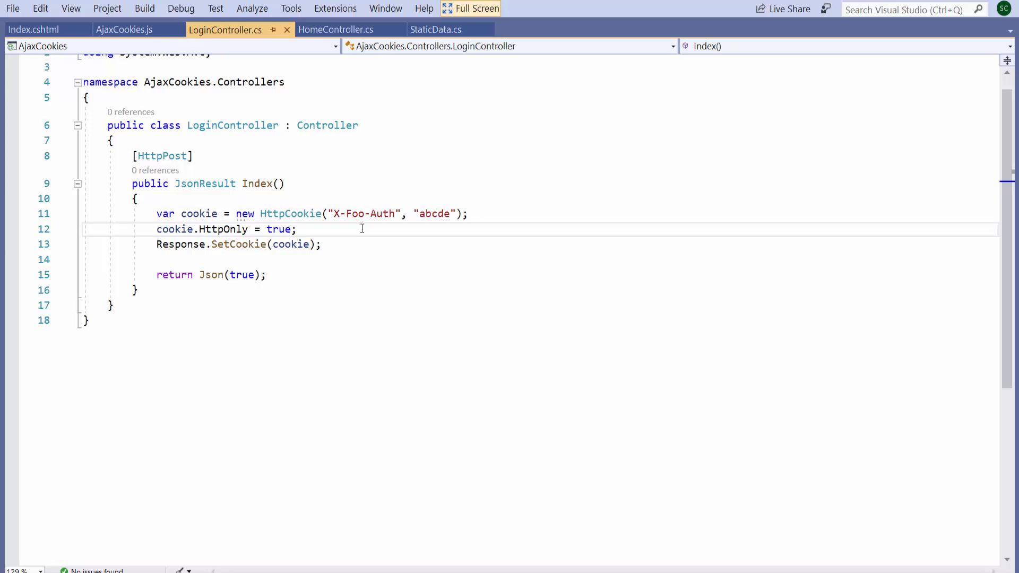
pyautogui.moveTo(371, 245)
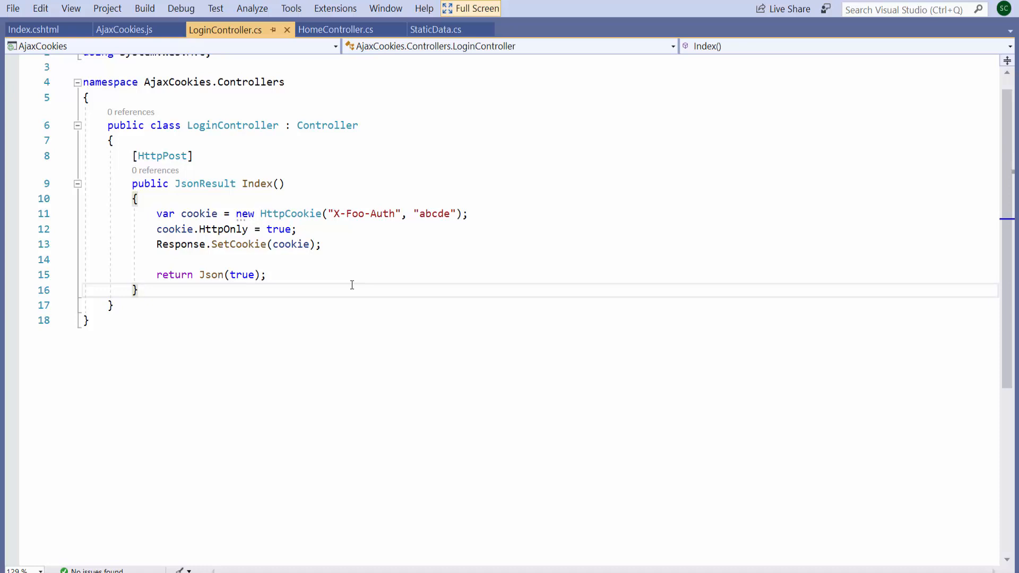
pyautogui.moveTo(367, 274)
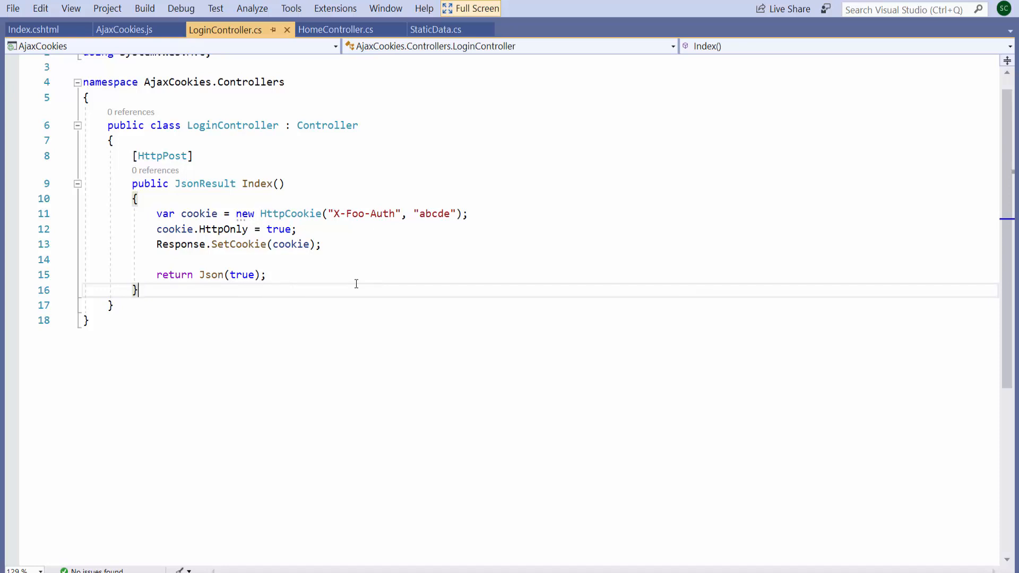
pyautogui.moveTo(353, 280)
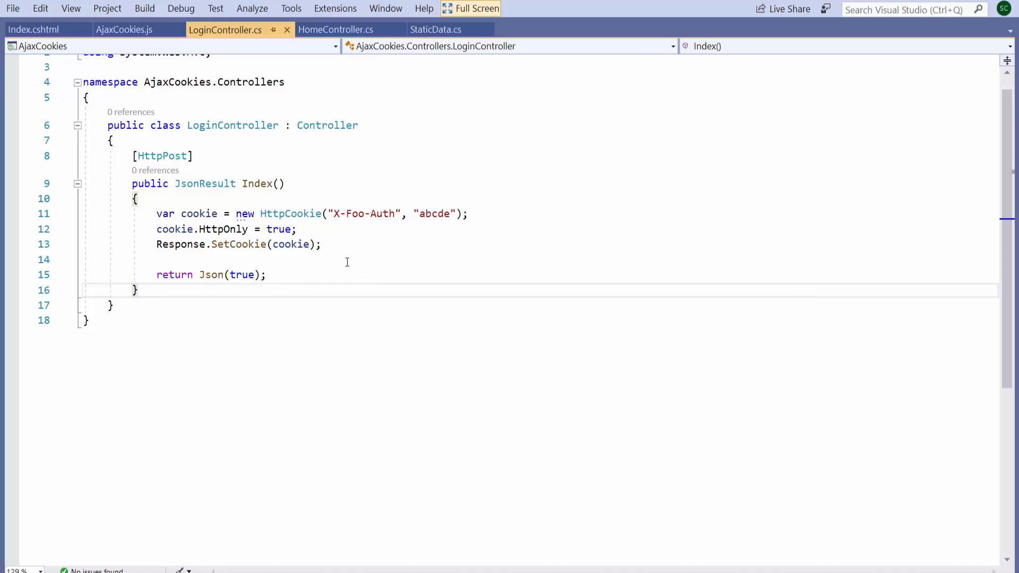
pyautogui.click(124, 29)
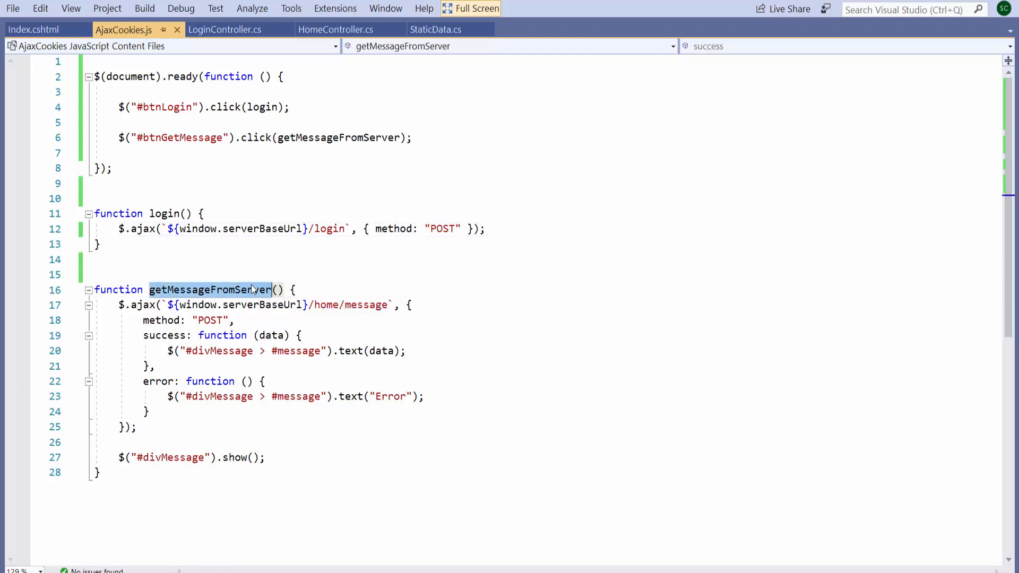
pyautogui.click(297, 290)
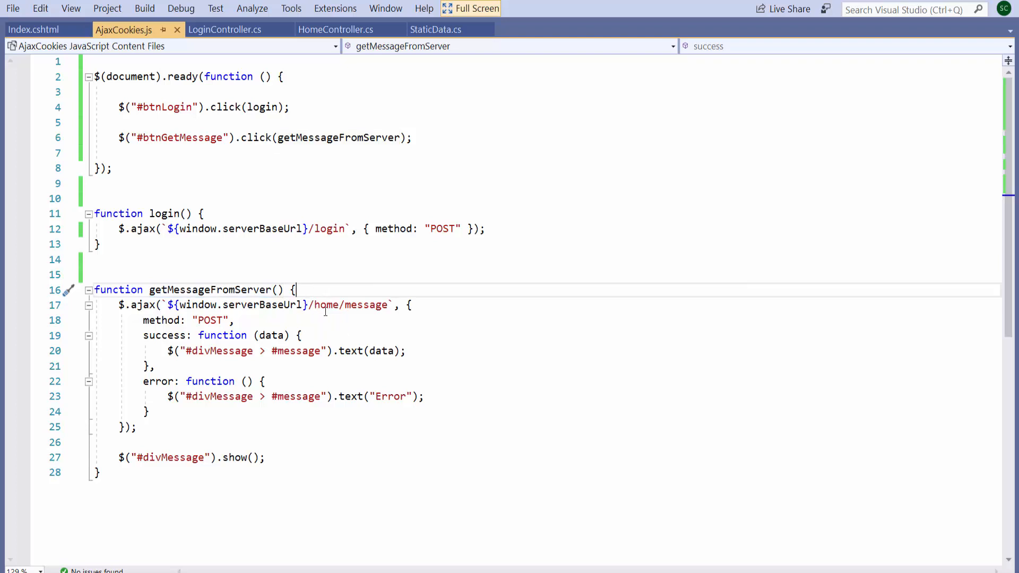
pyautogui.click(327, 304)
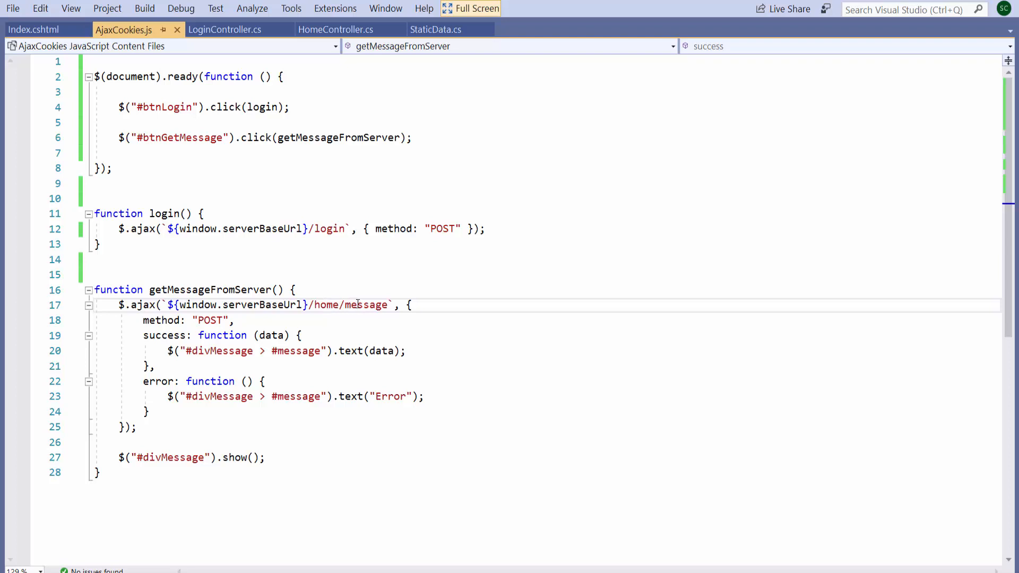
pyautogui.doubleClick(327, 304)
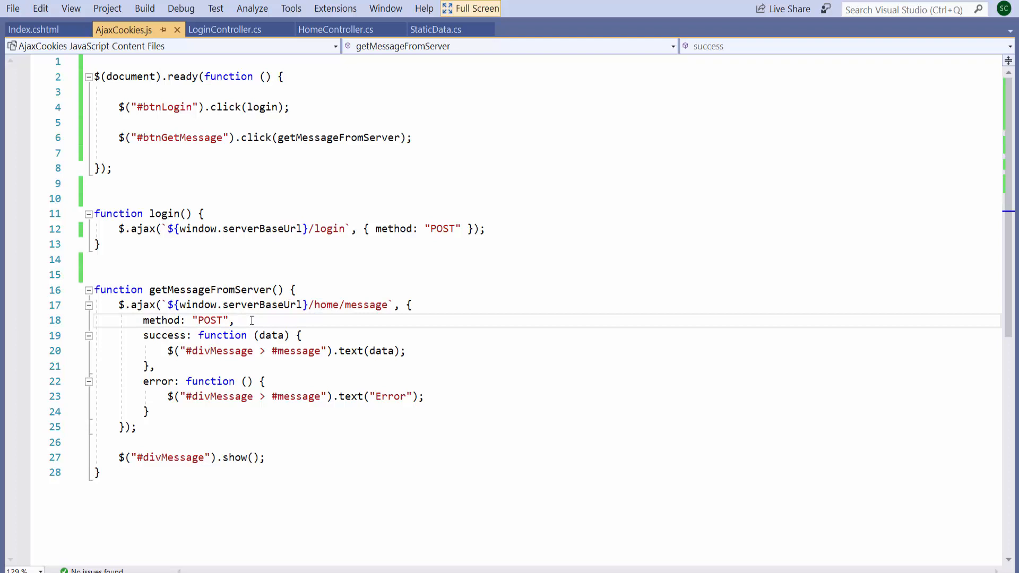
pyautogui.doubleClick(271, 336)
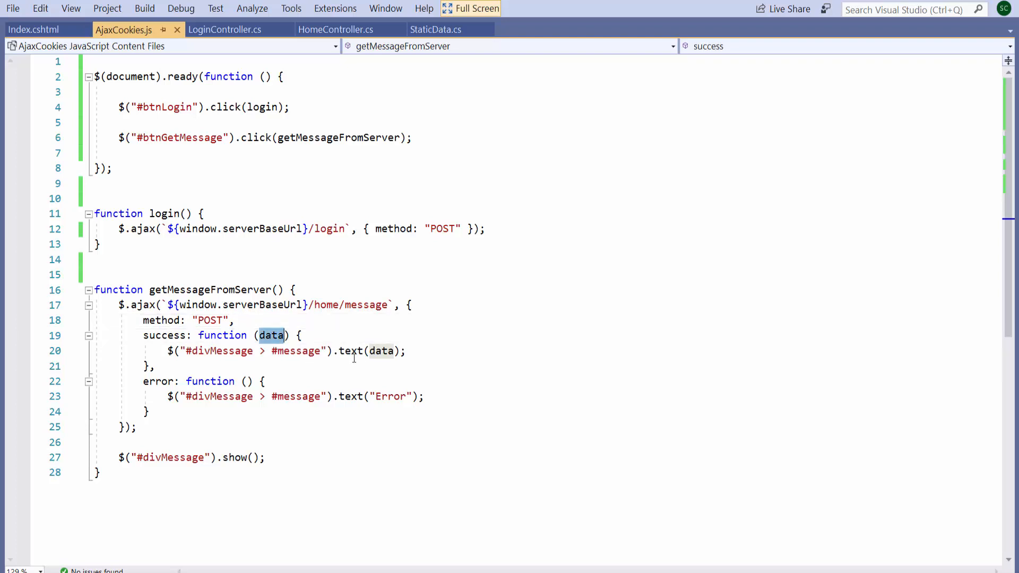
pyautogui.click(307, 350)
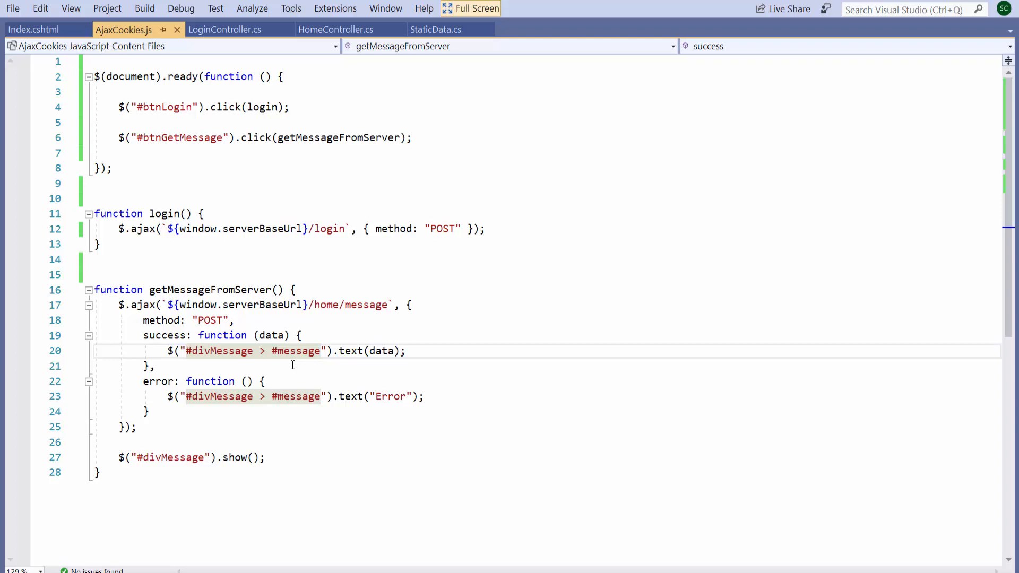
pyautogui.moveTo(382, 402)
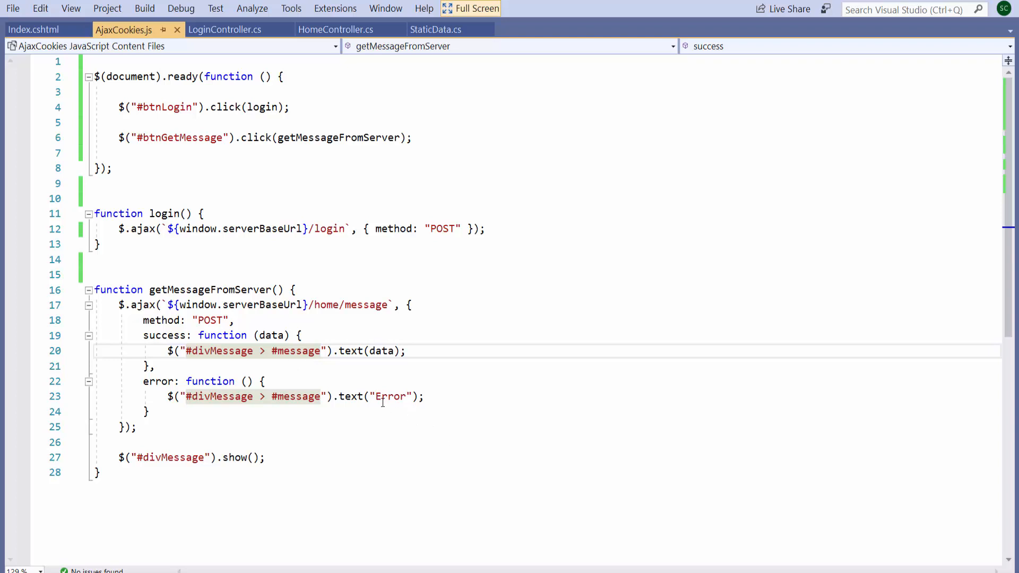
pyautogui.doubleClick(390, 397)
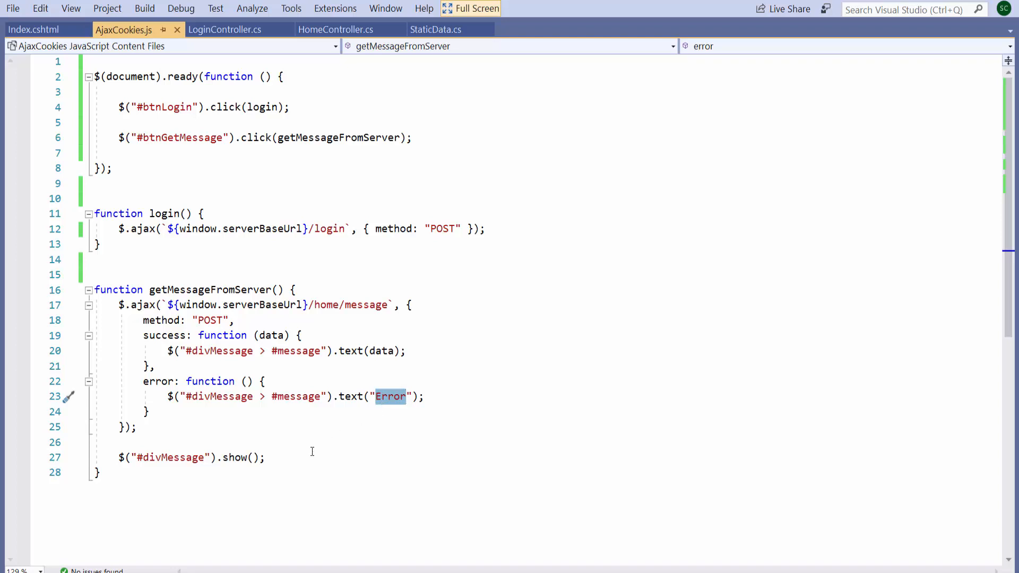
pyautogui.click(290, 457)
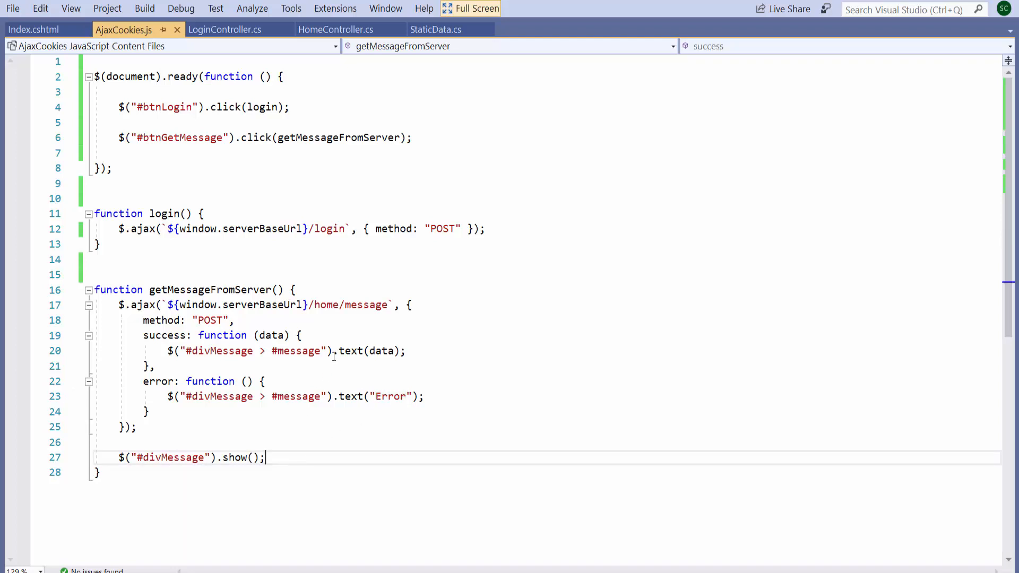
pyautogui.doubleClick(326, 305)
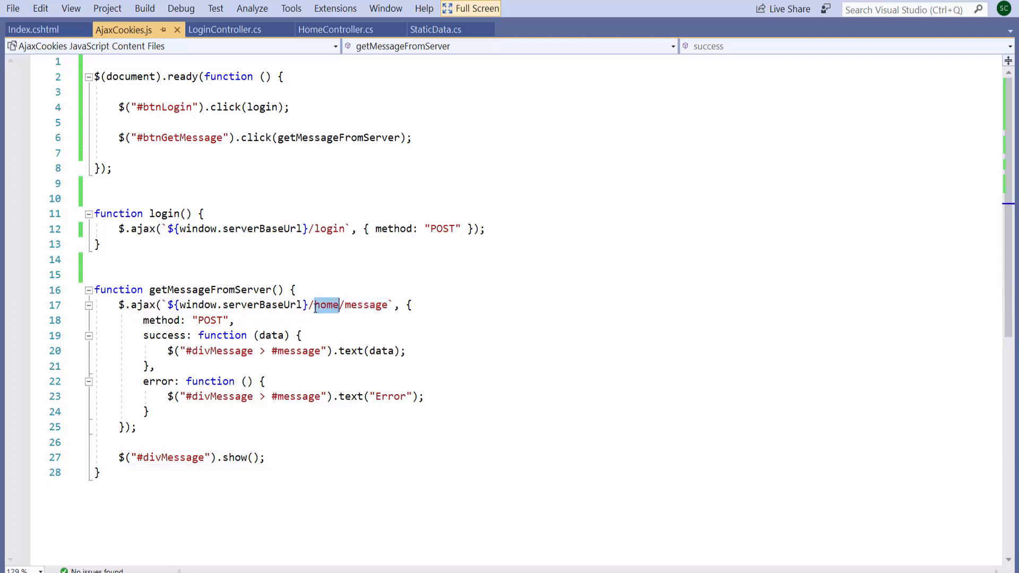
pyautogui.click(336, 29)
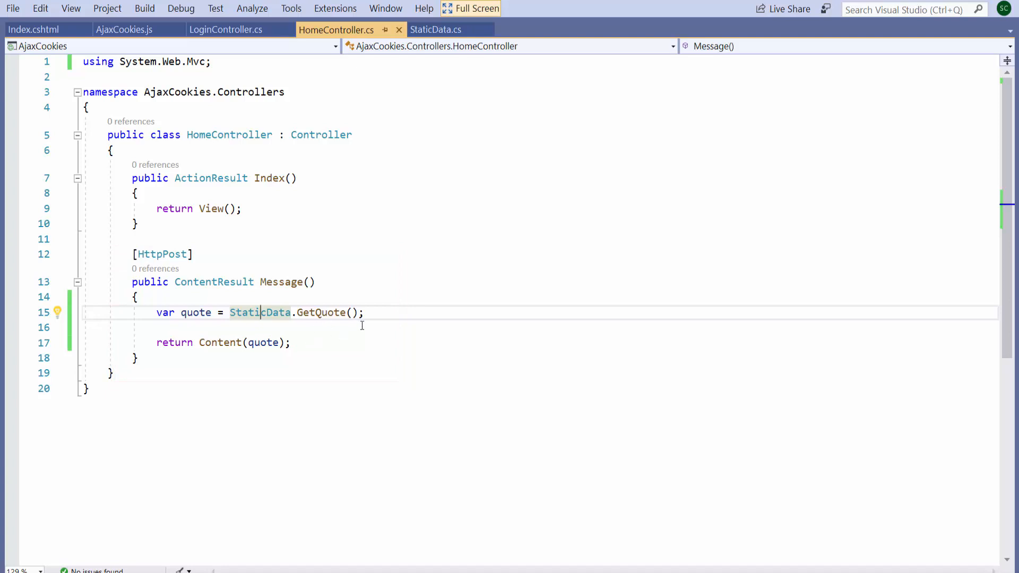
pyautogui.moveTo(430, 365)
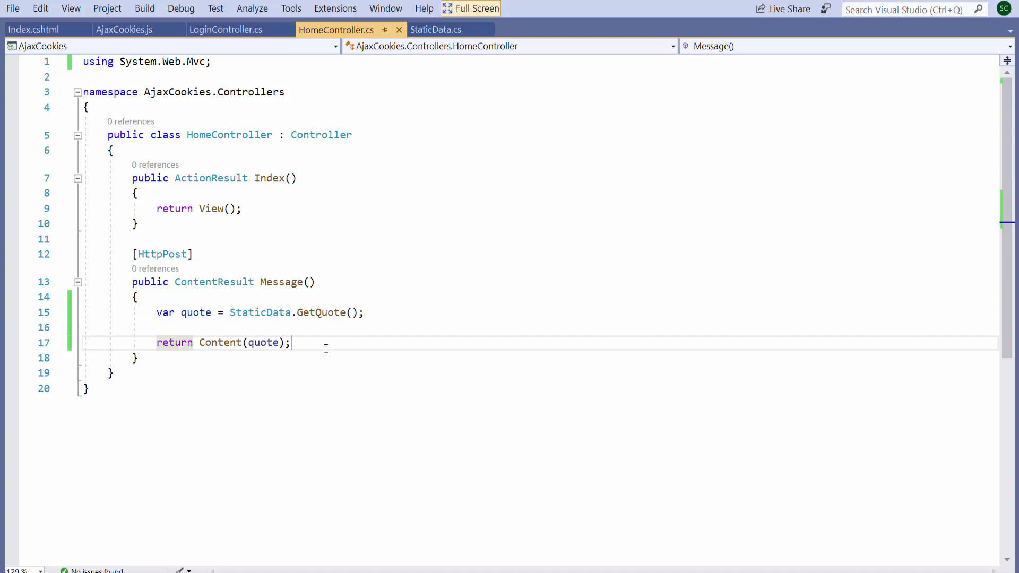
# Step: Review StaticData.cs, exit full screen, and relaunch the app with IIS Express (Firefox)
pyautogui.click(435, 29)
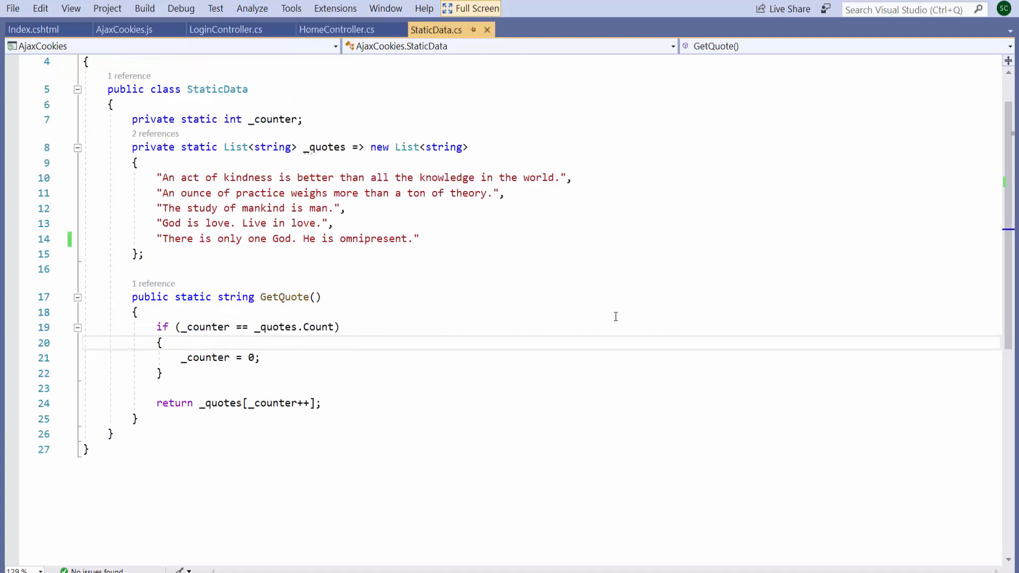
pyautogui.click(143, 254)
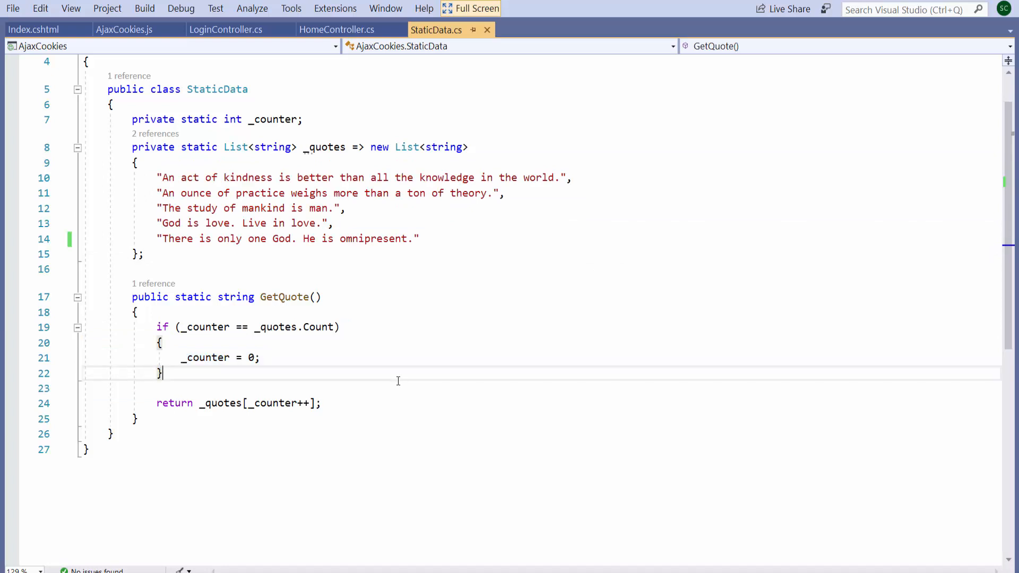
pyautogui.moveTo(393, 383)
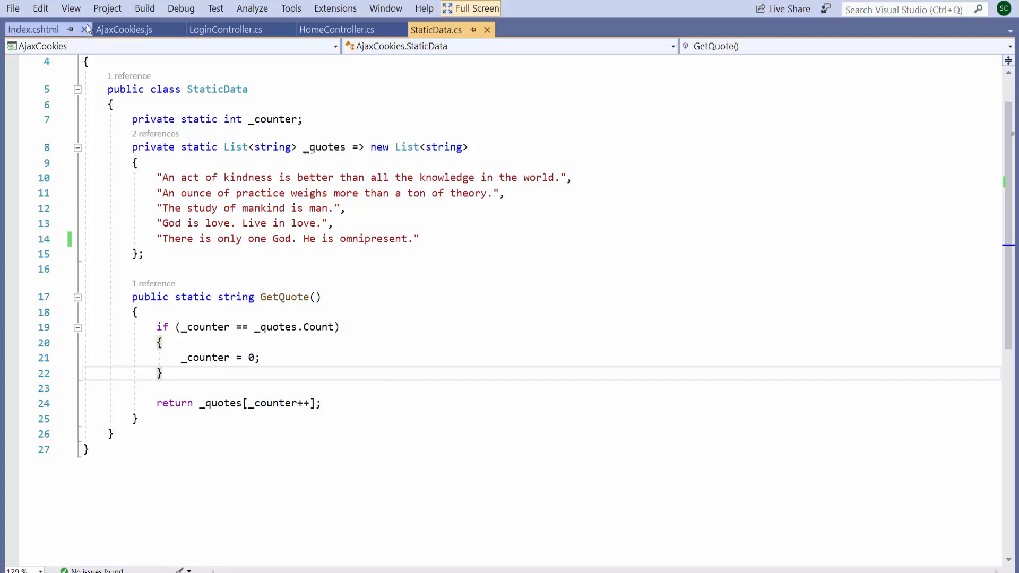
pyautogui.click(122, 29)
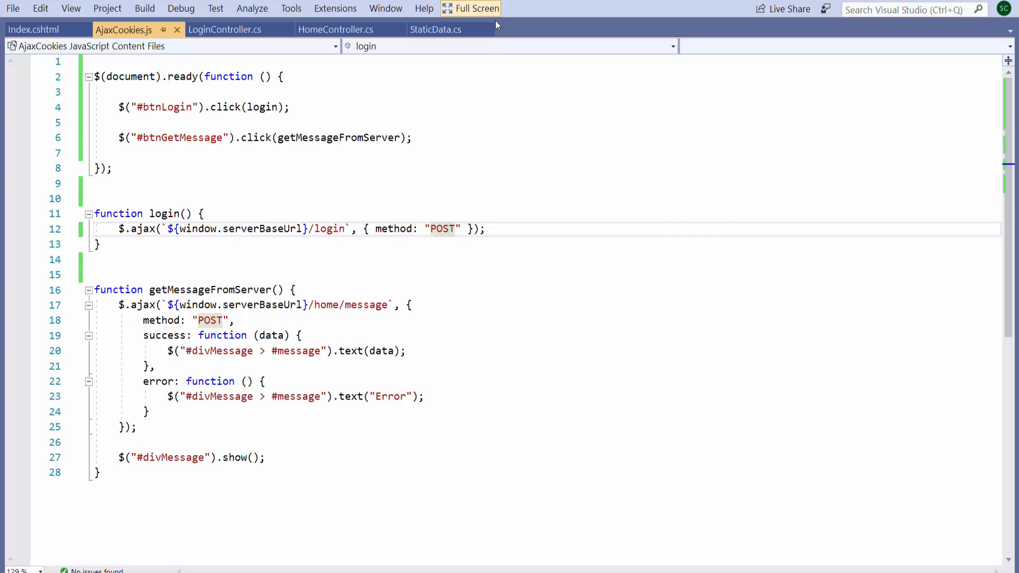
pyautogui.click(472, 8)
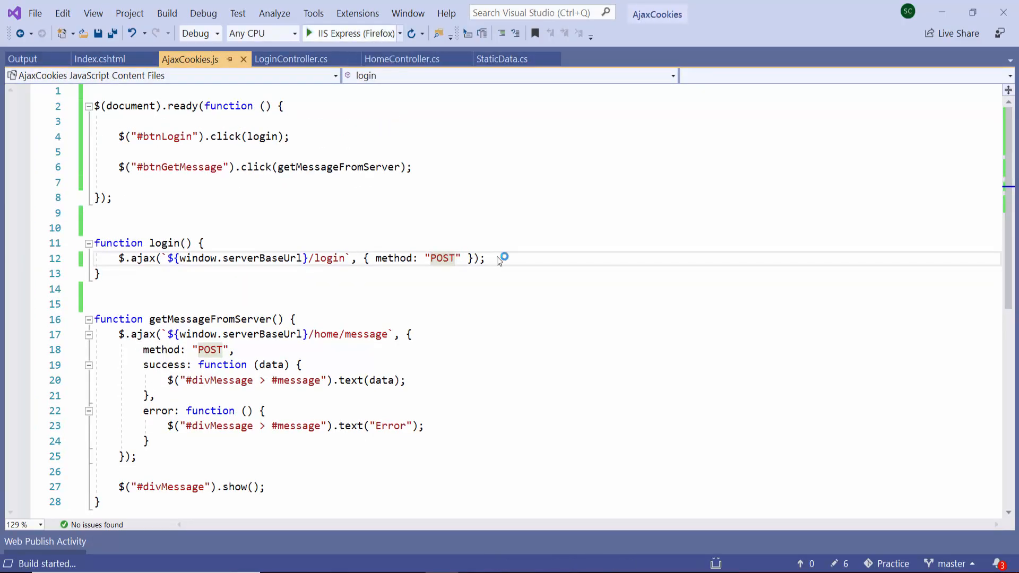
pyautogui.click(310, 33)
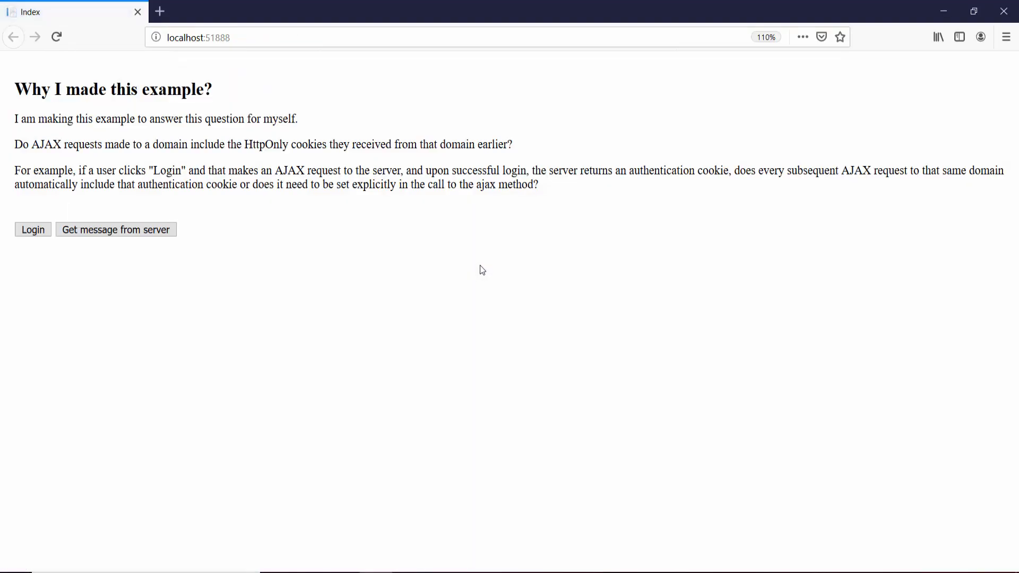
# Step: Open the localhost cookie storage in developer tools and fetch a message without logging in
pyautogui.press('F12')
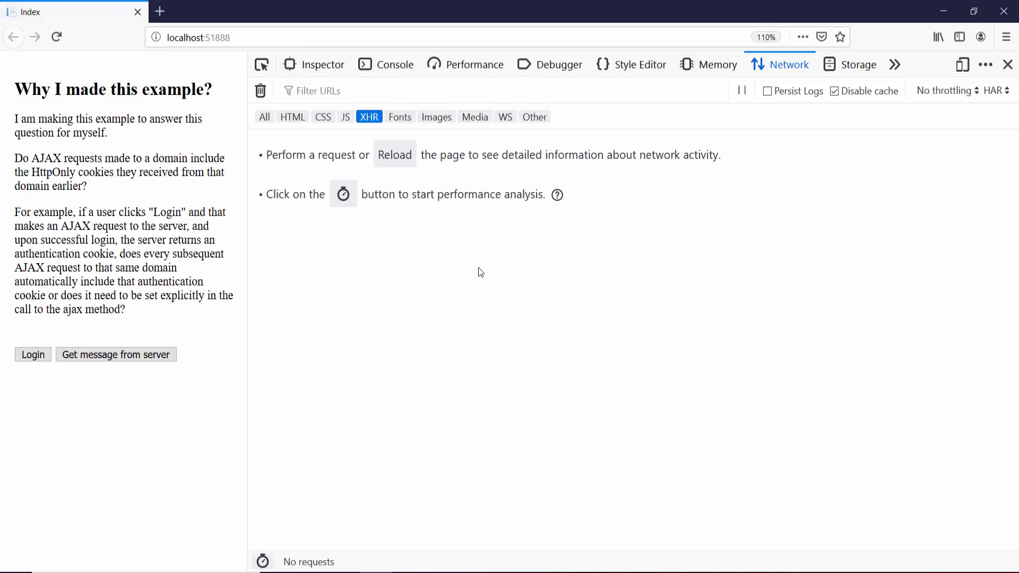
pyautogui.moveTo(858, 64)
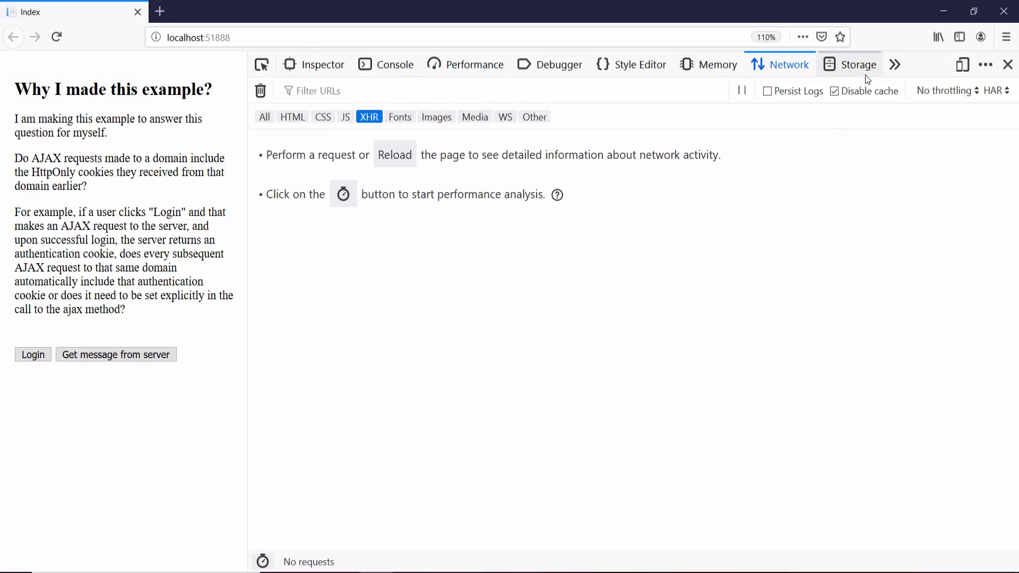
pyautogui.click(859, 64)
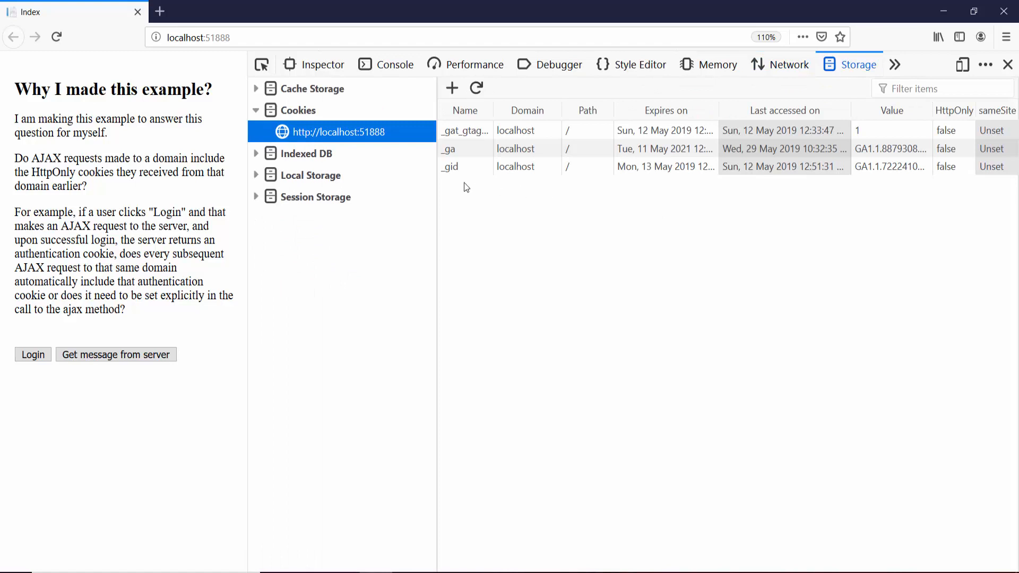
pyautogui.moveTo(498, 126)
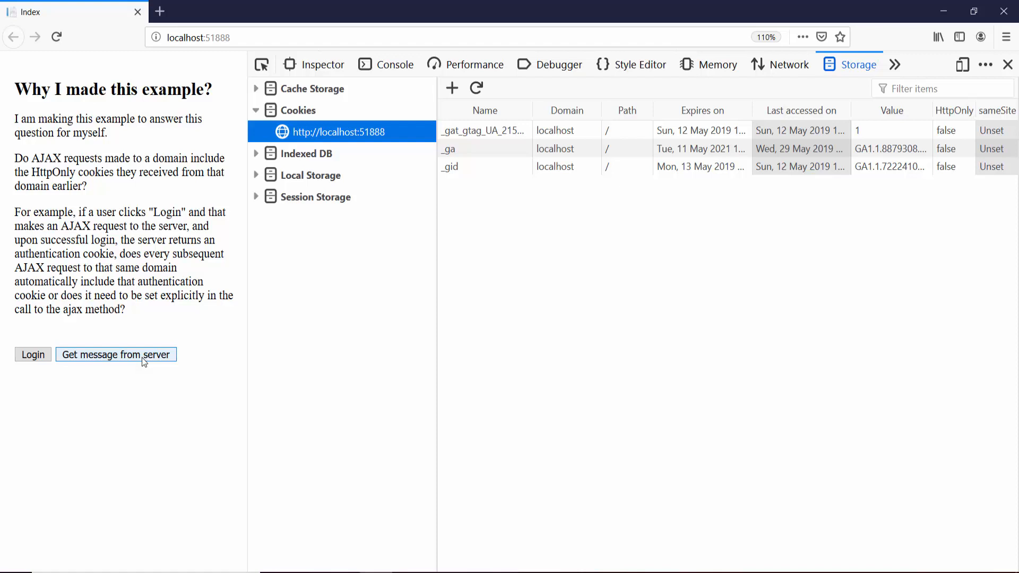
pyautogui.click(115, 354)
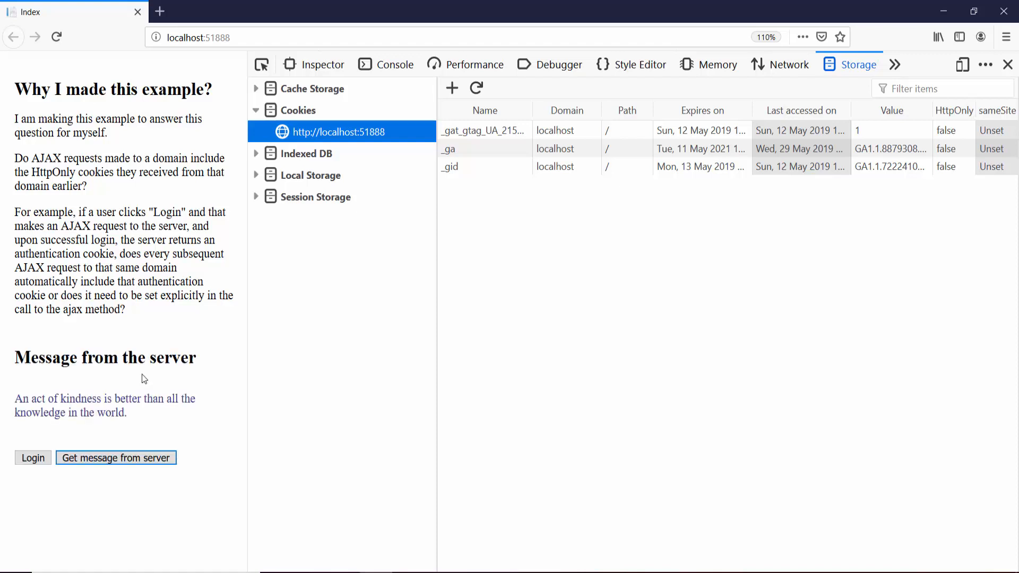
pyautogui.moveTo(294, 443)
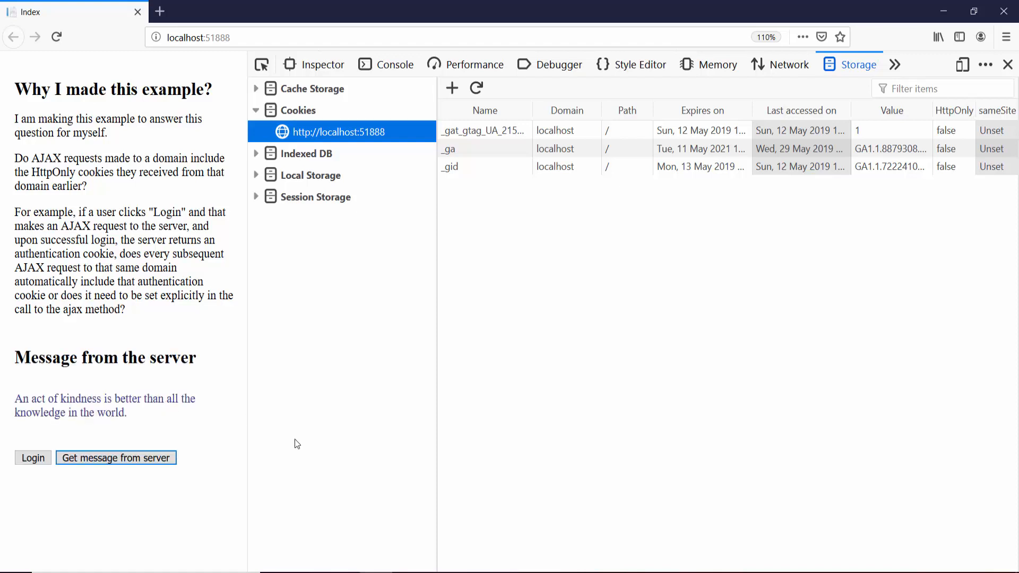
pyautogui.moveTo(787, 51)
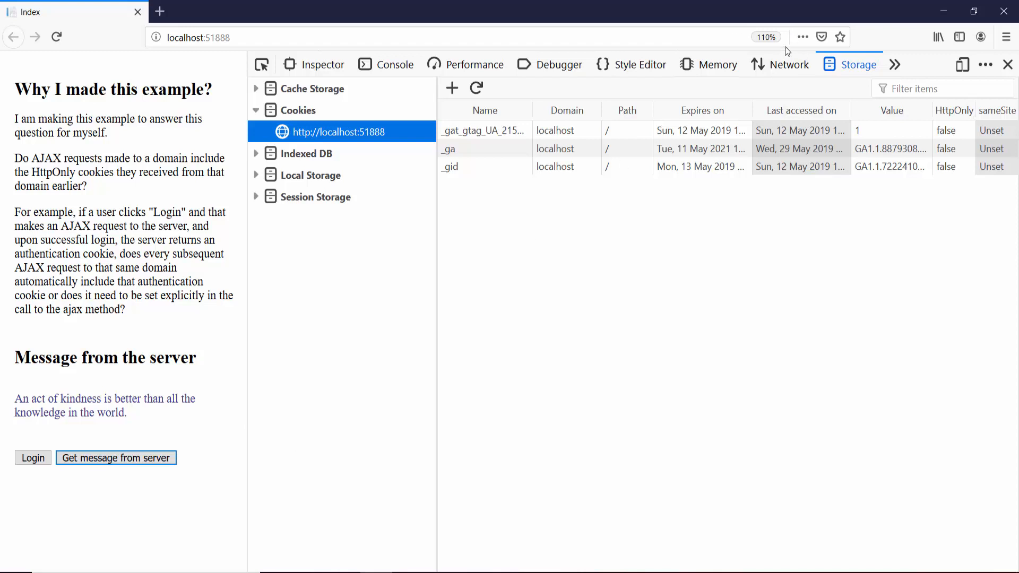
# Step: Inspect the first message request's Cookie header, which carries only _ga
pyautogui.click(790, 64)
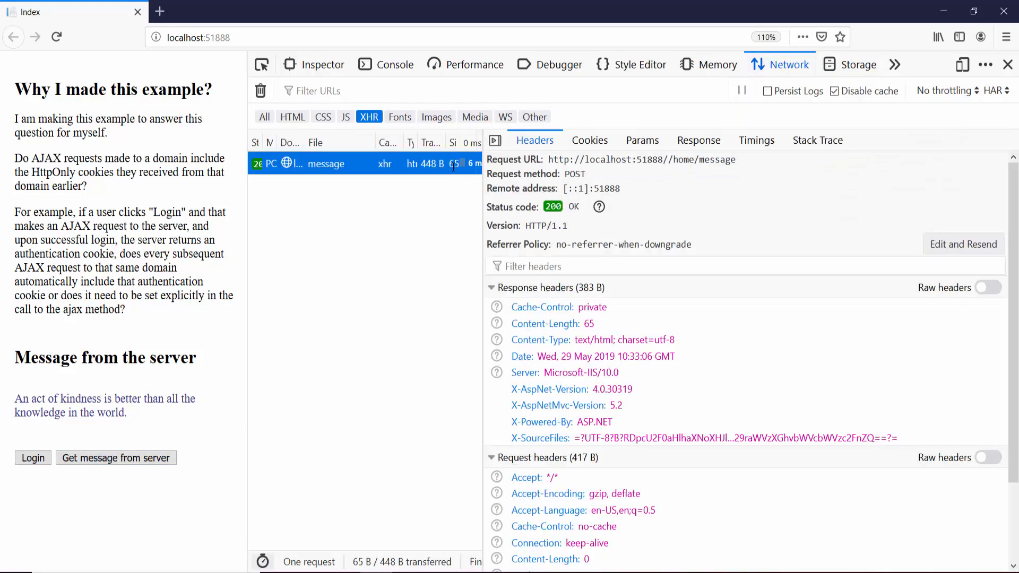
pyautogui.click(492, 287)
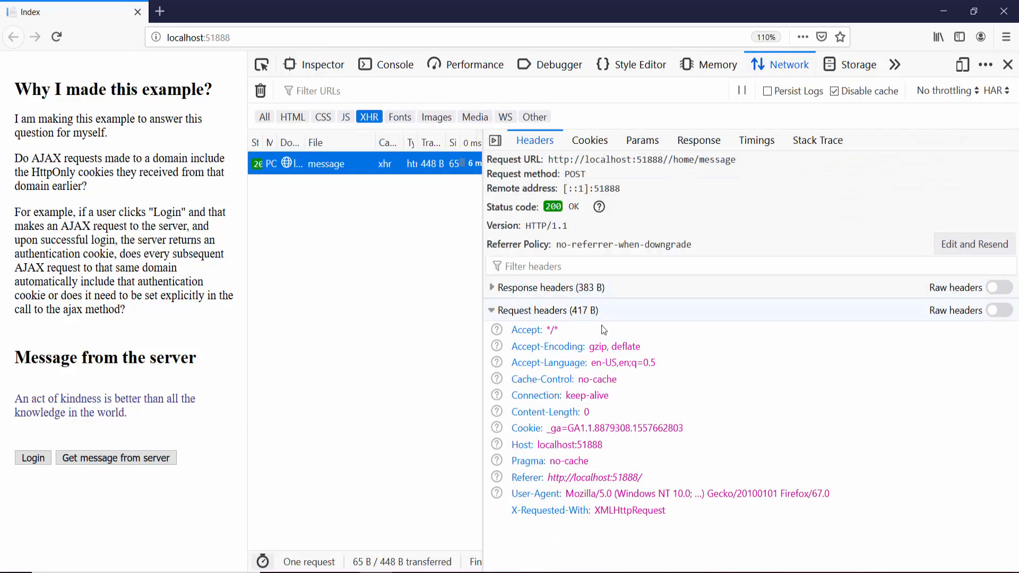
pyautogui.click(597, 427)
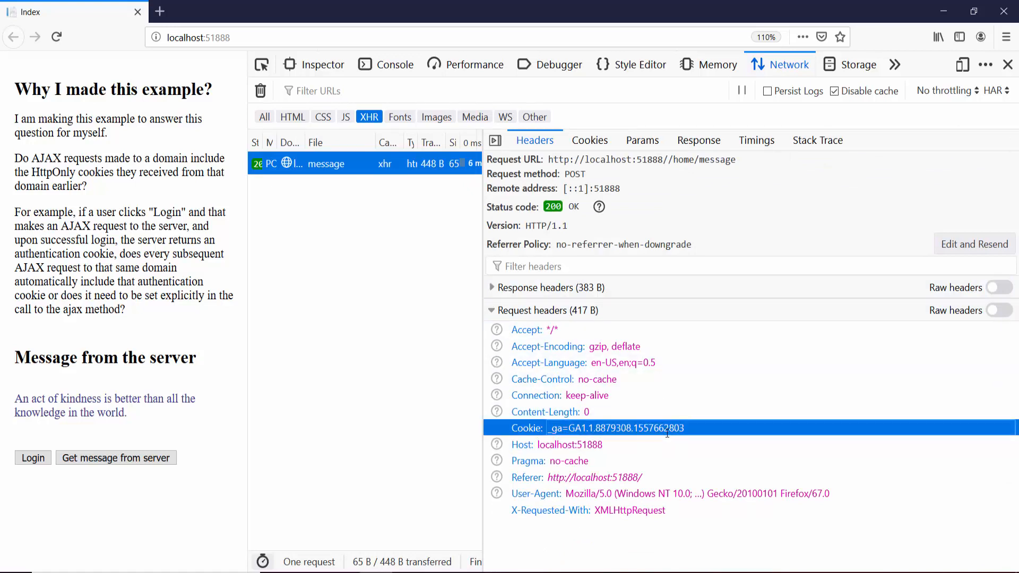
pyautogui.moveTo(709, 427)
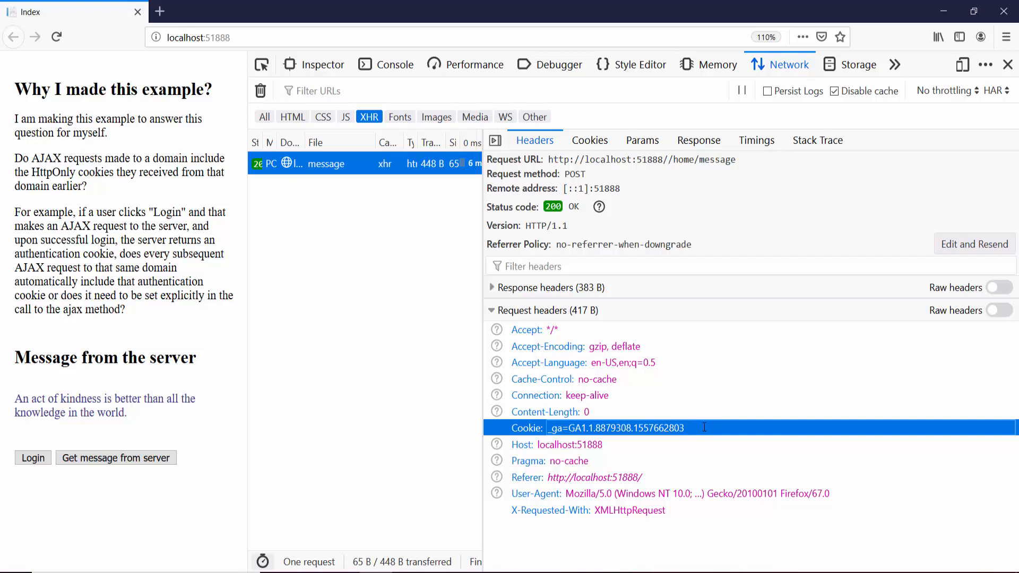
# Step: Request a second message and confirm its request headers also send only _ga
pyautogui.click(115, 457)
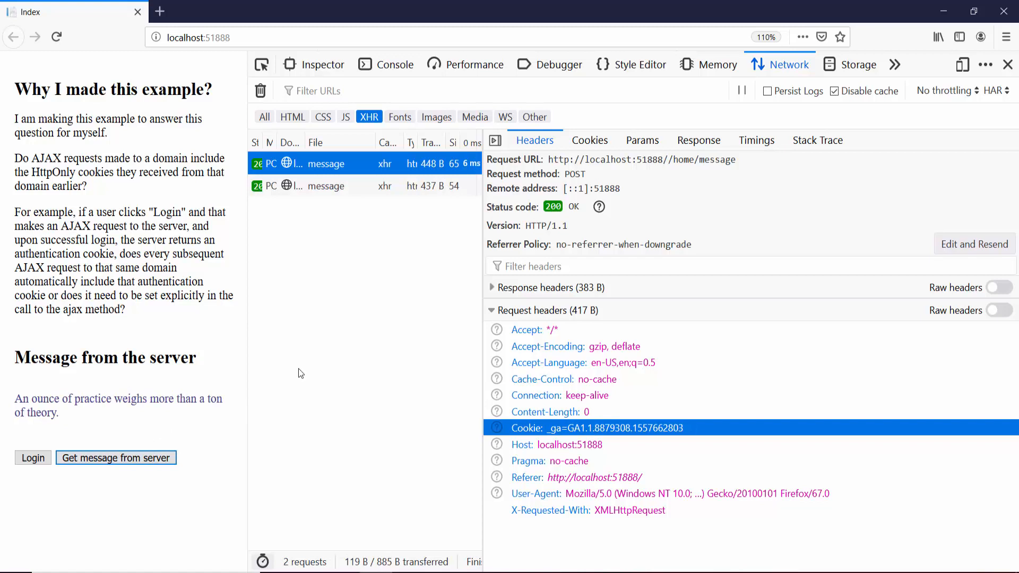
pyautogui.click(325, 186)
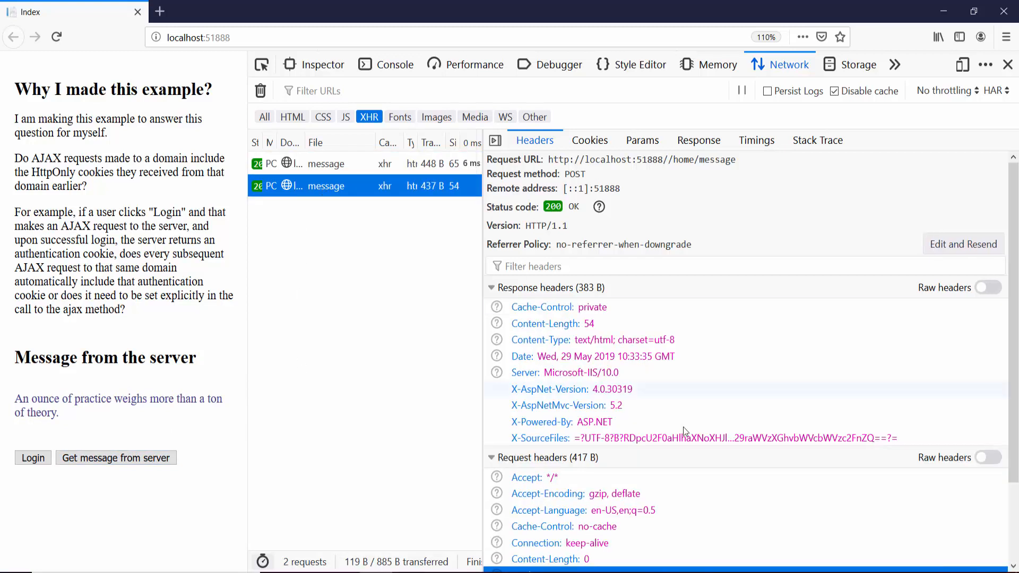
pyautogui.click(493, 287)
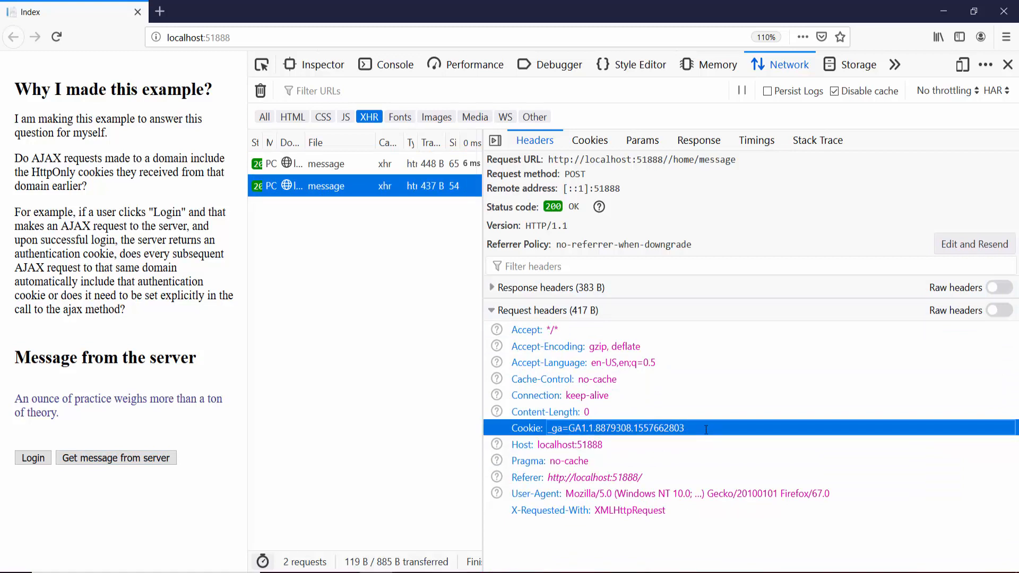
pyautogui.click(858, 64)
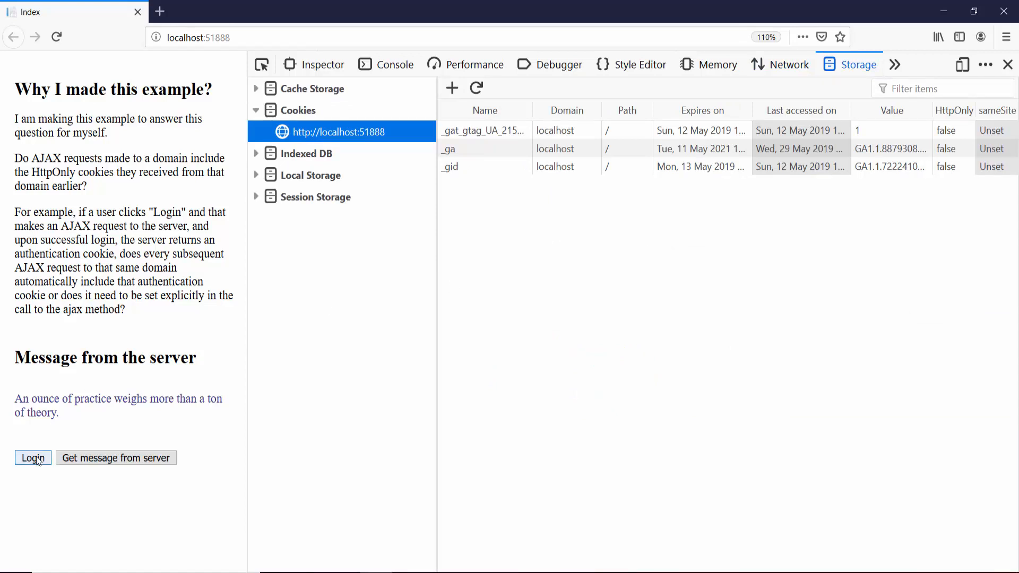
# Step: Log in and verify the new X-Foo-Auth cookie shows HttpOnly: true
pyautogui.click(33, 457)
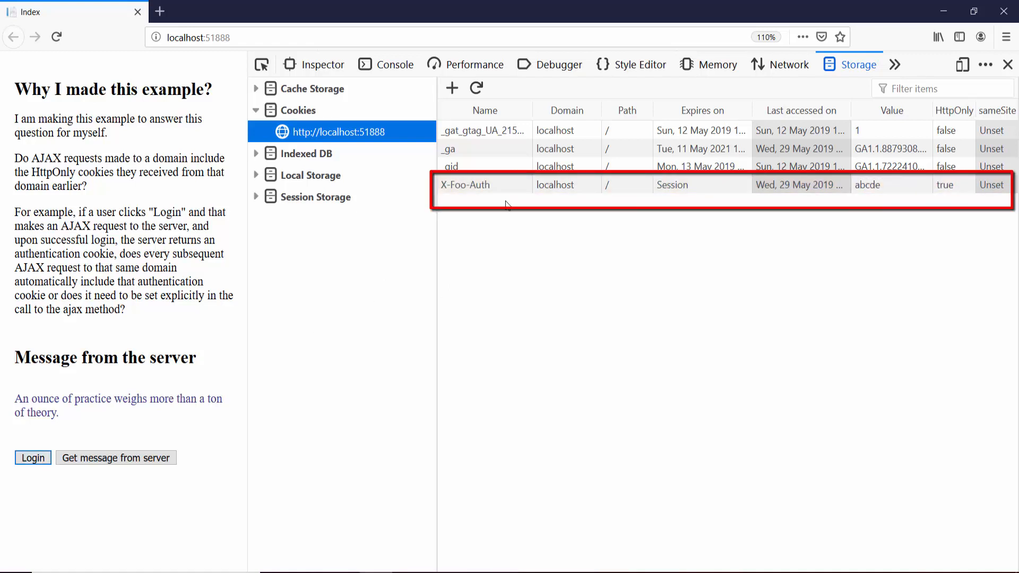
pyautogui.moveTo(460, 196)
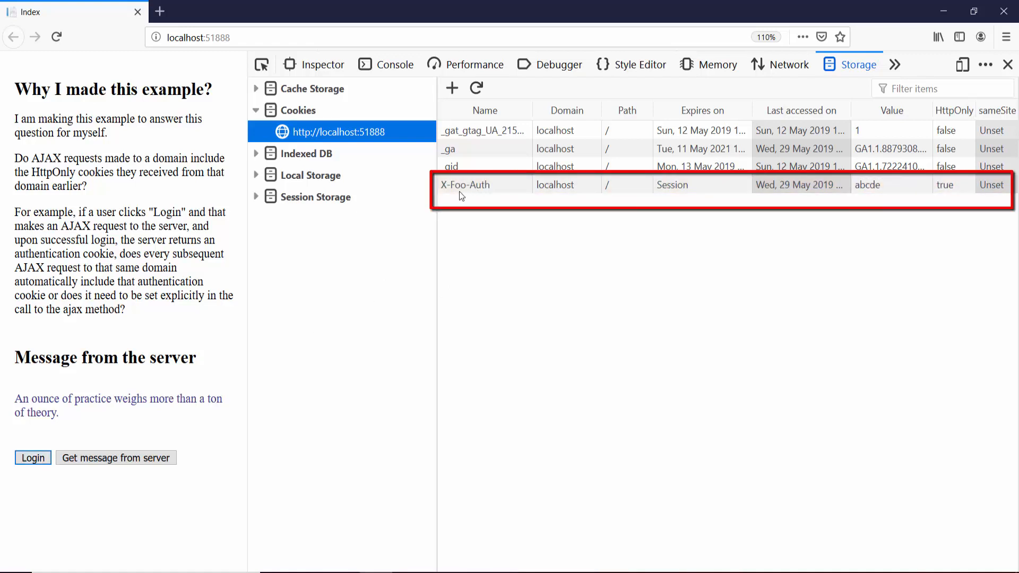
pyautogui.moveTo(489, 197)
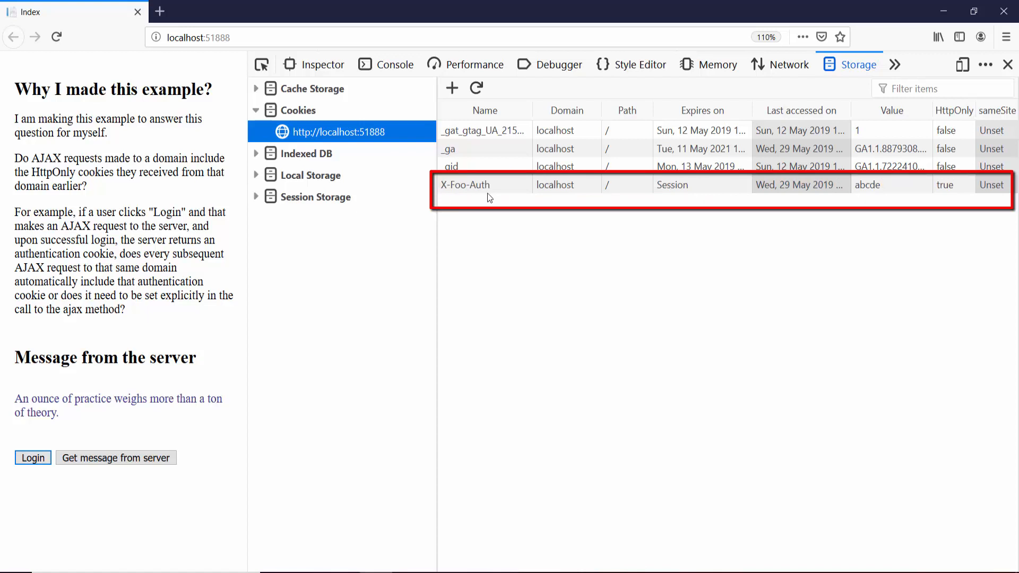
pyautogui.moveTo(577, 196)
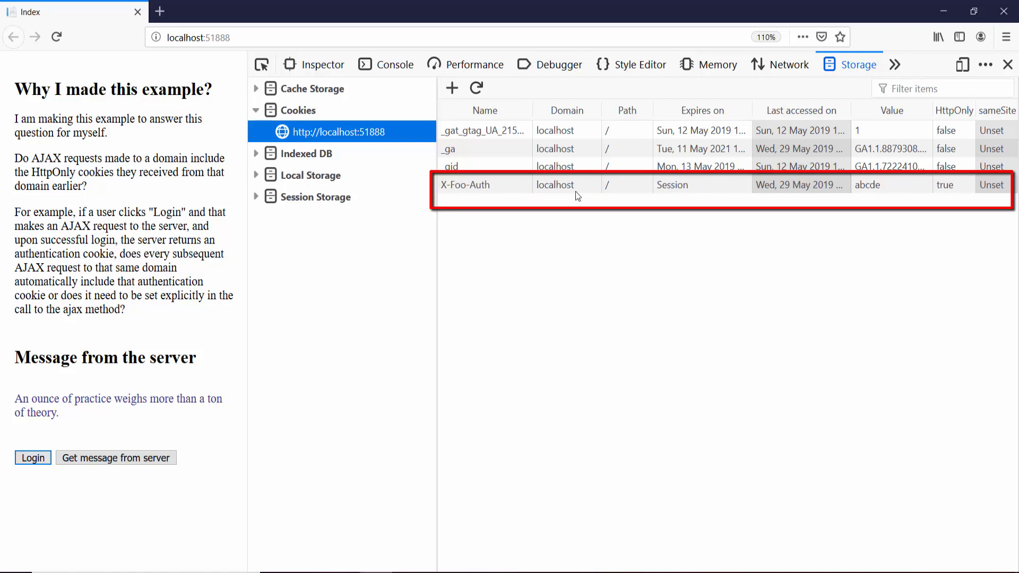
pyautogui.moveTo(671, 192)
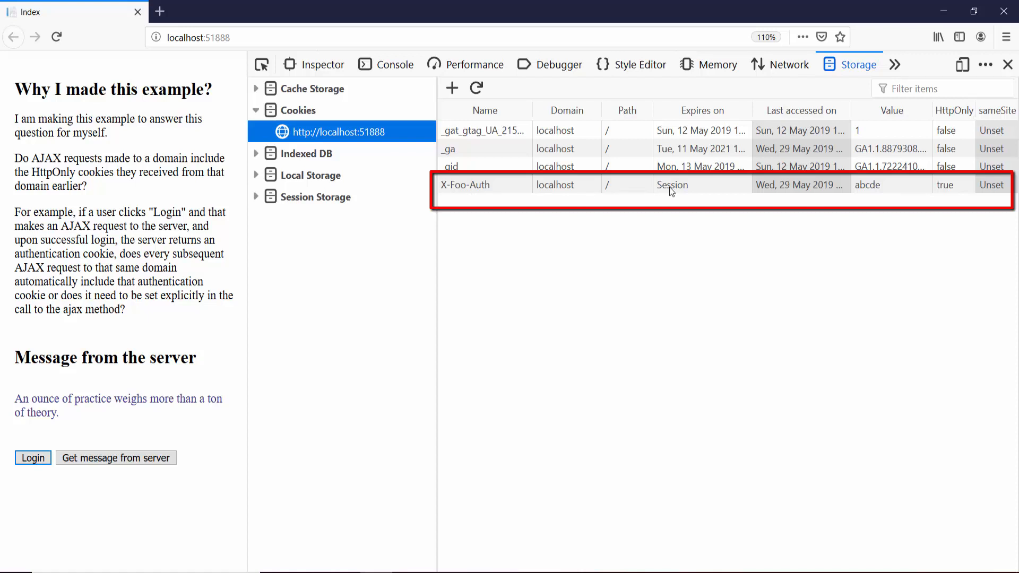
pyautogui.moveTo(696, 200)
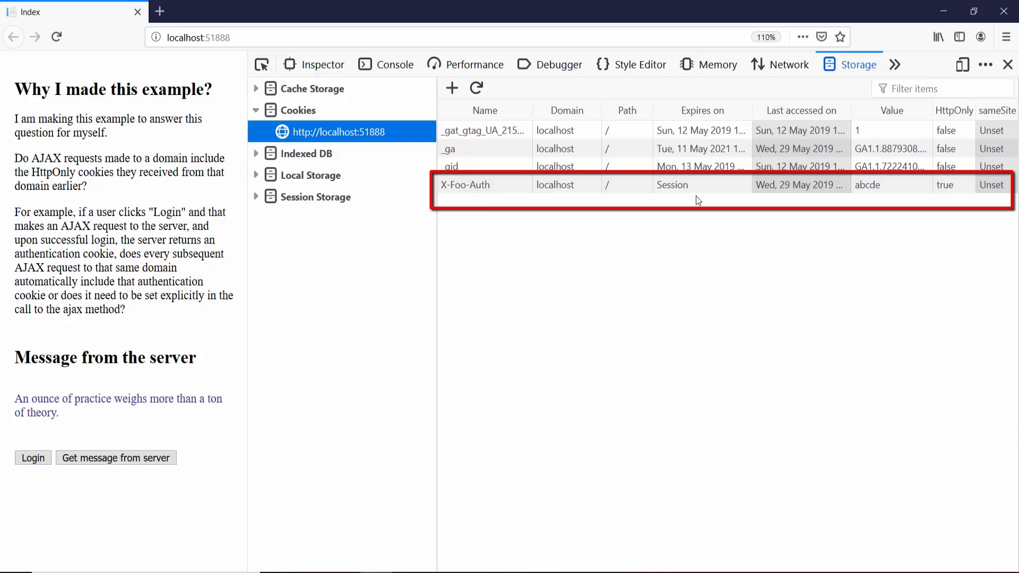
pyautogui.moveTo(874, 200)
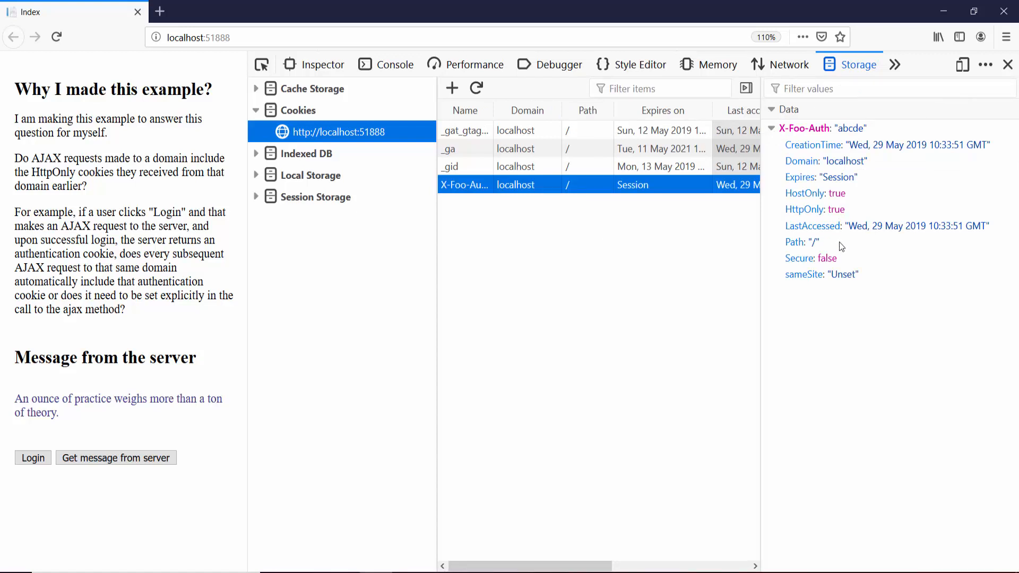
pyautogui.click(814, 208)
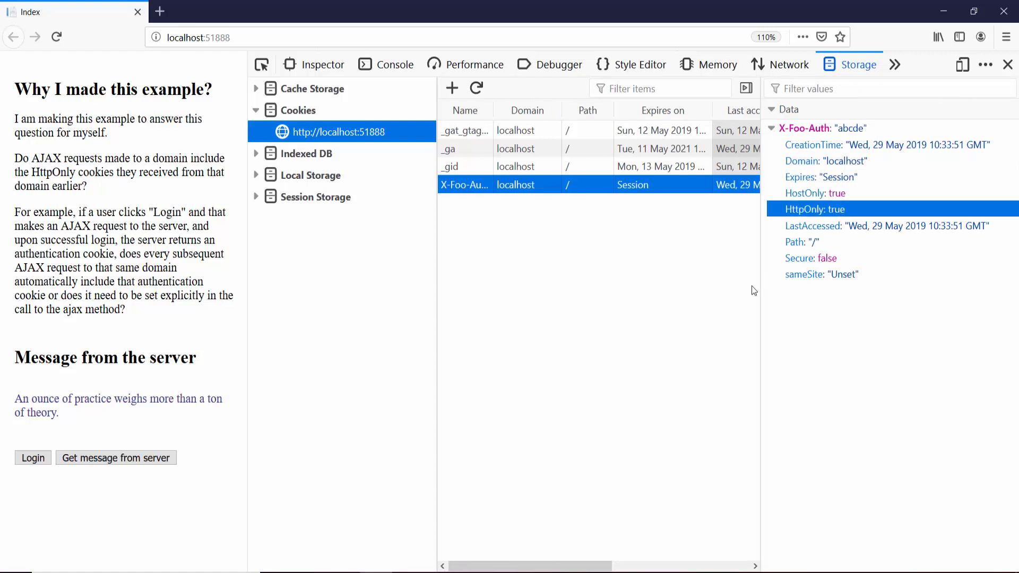
pyautogui.click(789, 65)
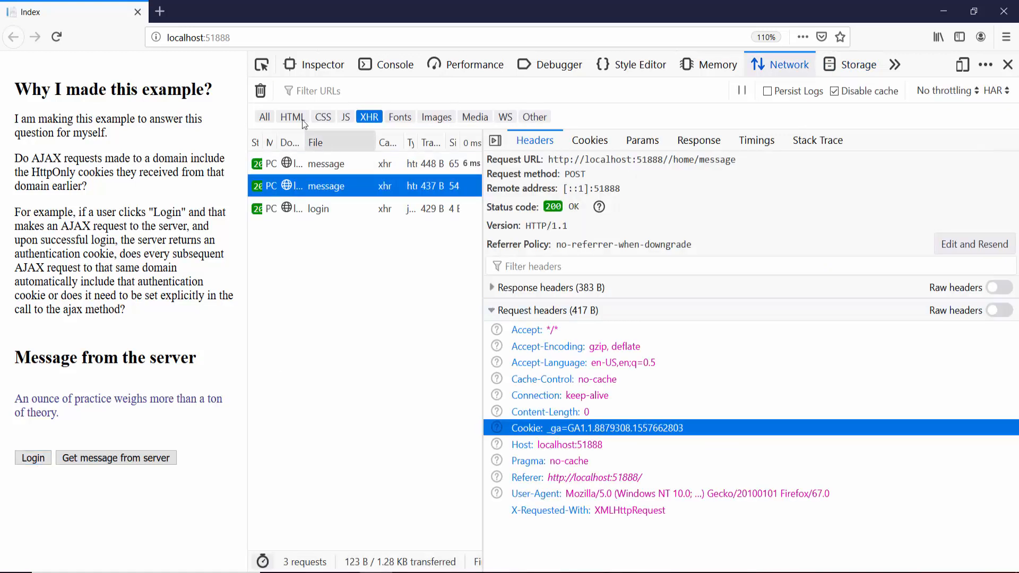
# Step: Clear the network log and fetch two messages, confirming each Cookie header contains X-Foo-Auth
pyautogui.click(260, 89)
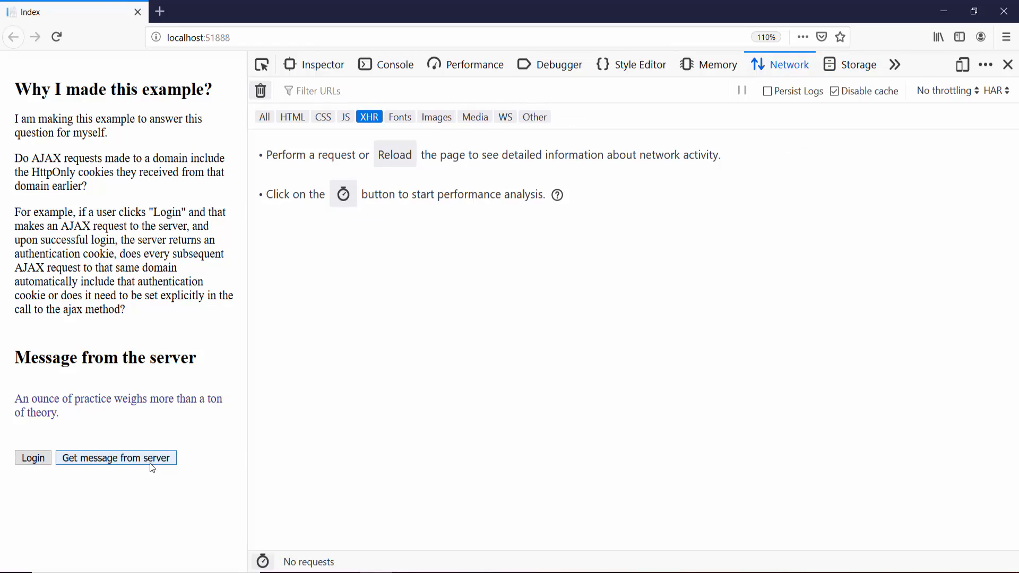
pyautogui.click(116, 458)
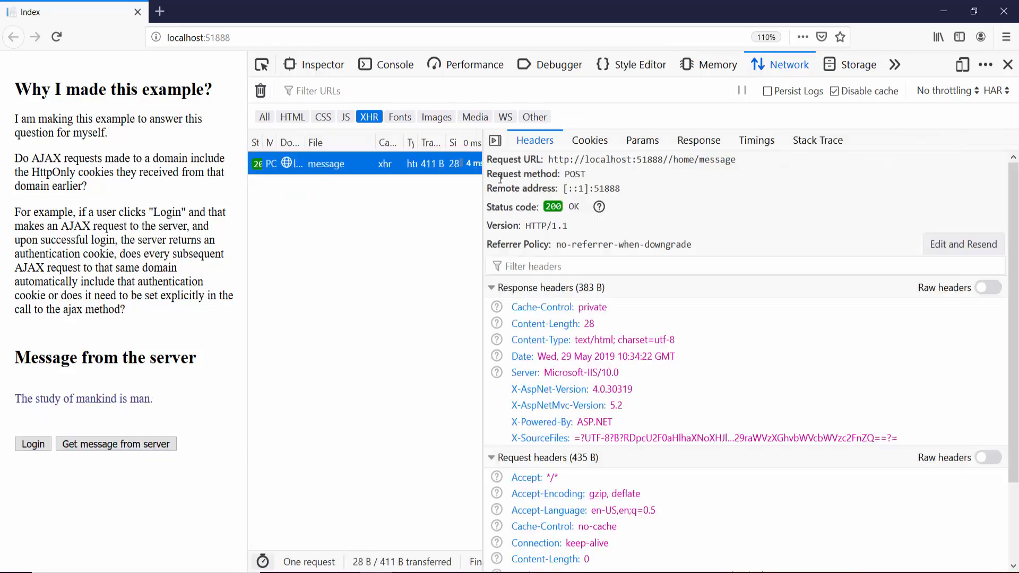
pyautogui.click(492, 287)
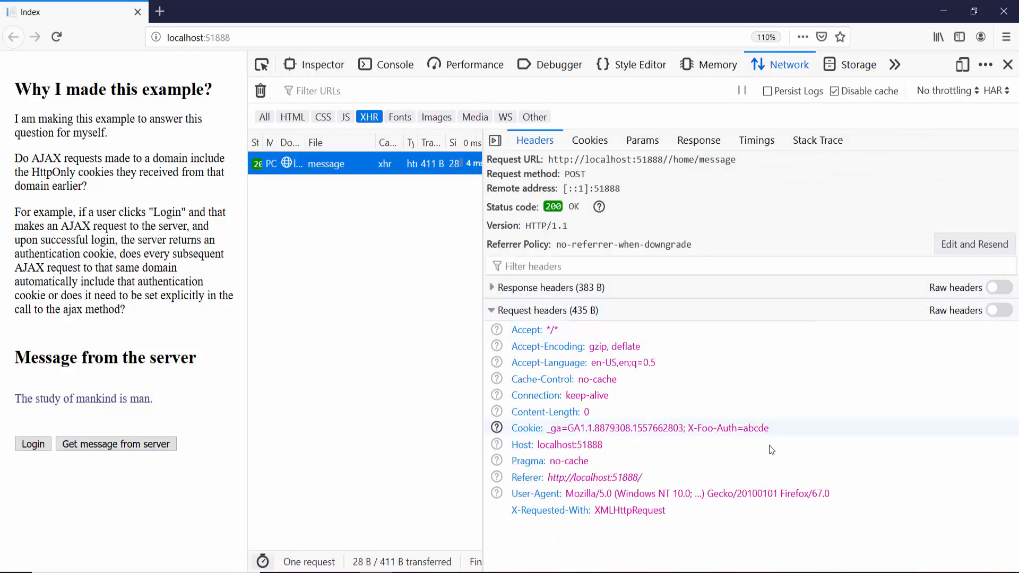
pyautogui.click(657, 427)
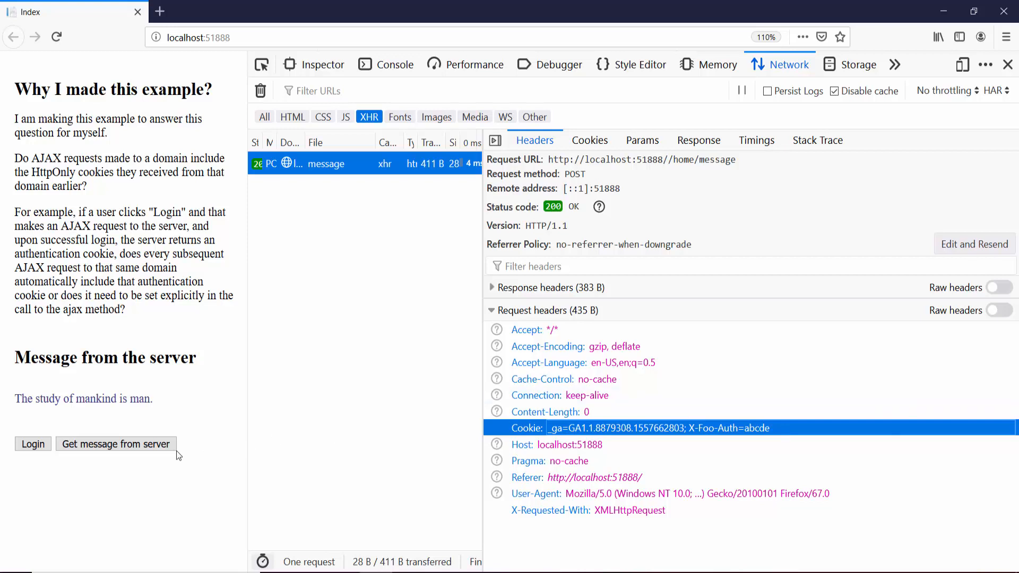
pyautogui.click(116, 444)
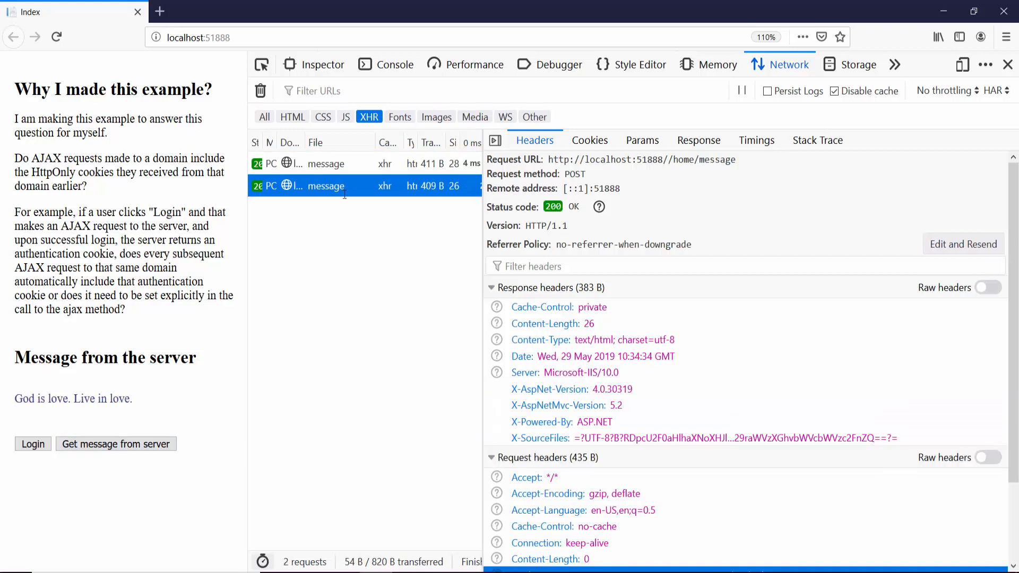
pyautogui.click(492, 287)
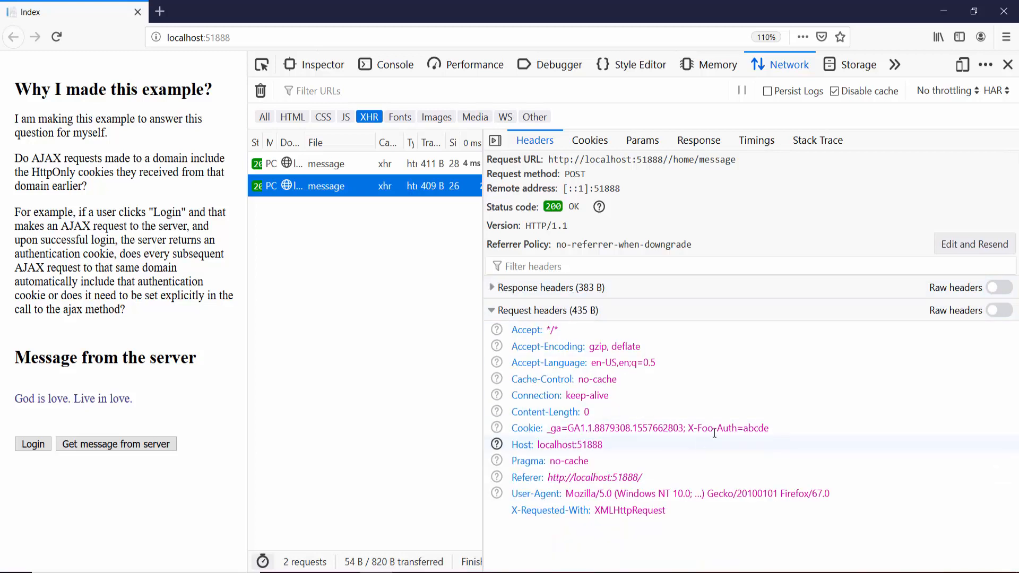
pyautogui.click(657, 427)
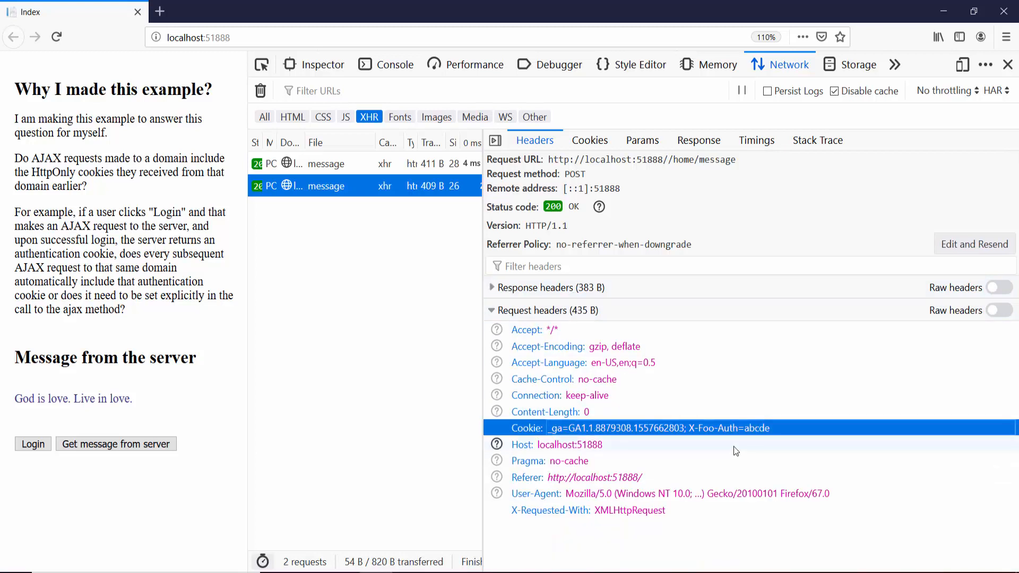
# Step: Fetch three more messages, hiding response headers to check each request's cookies
pyautogui.click(115, 444)
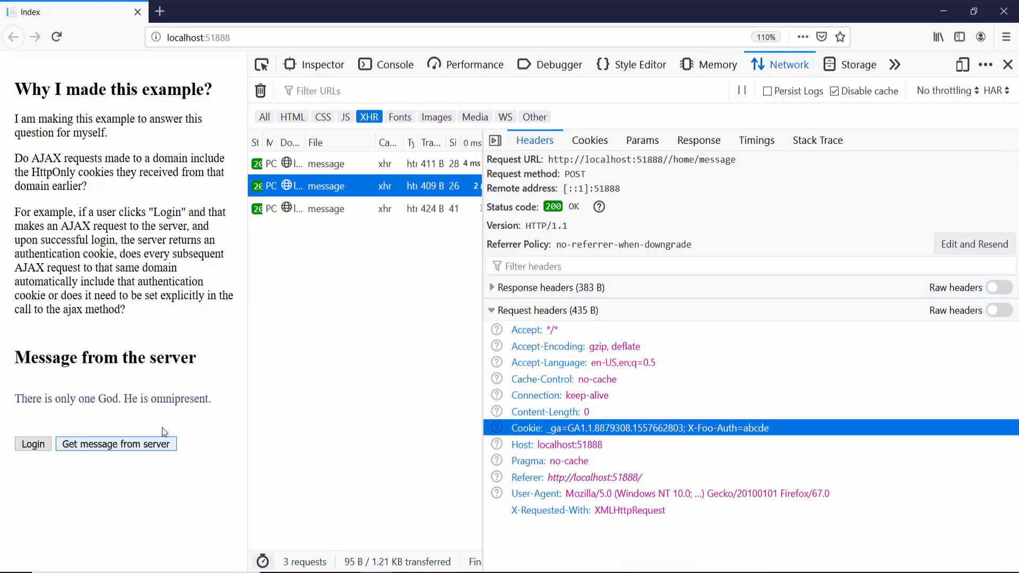
pyautogui.click(365, 209)
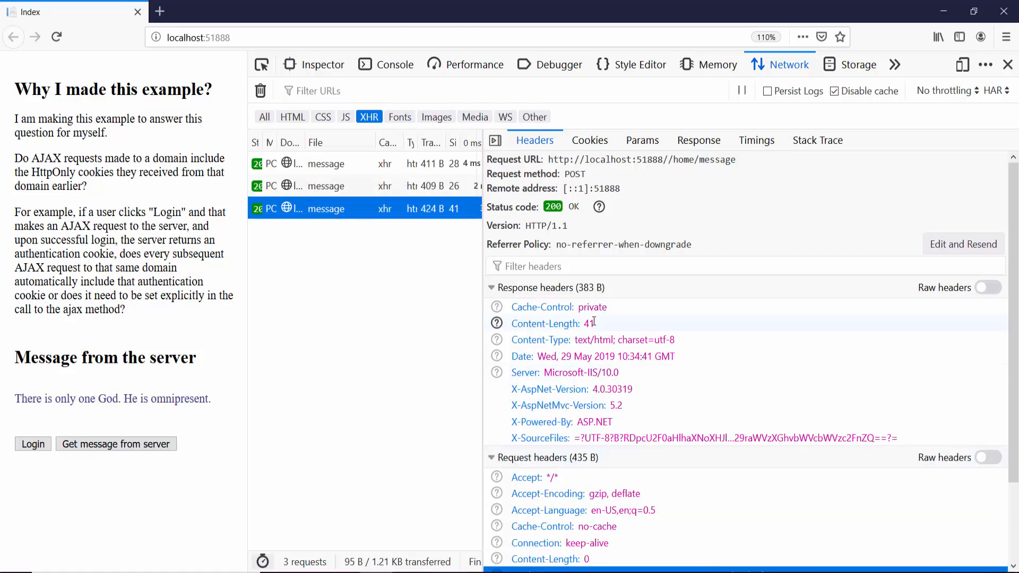
pyautogui.click(492, 287)
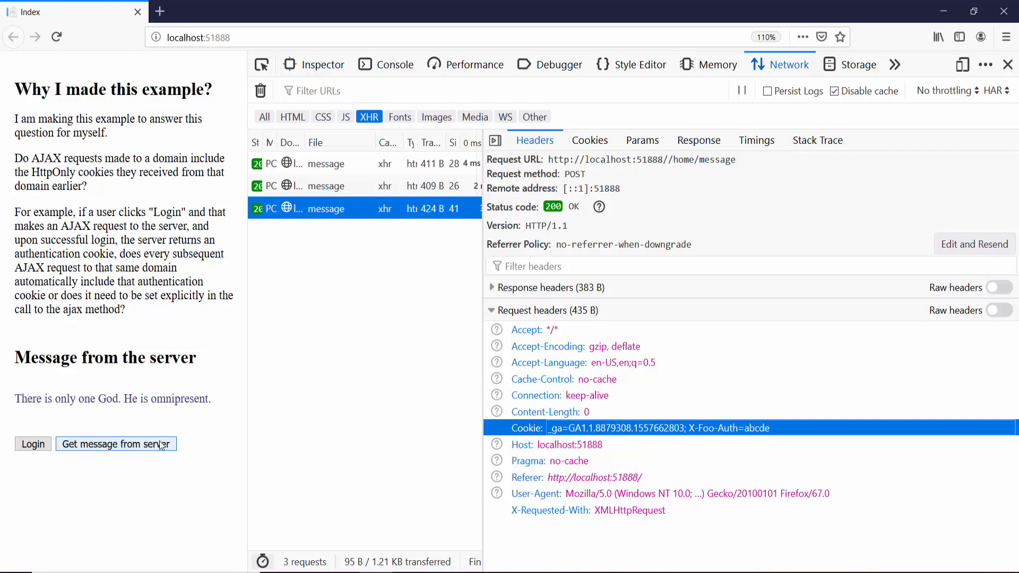
pyautogui.click(116, 443)
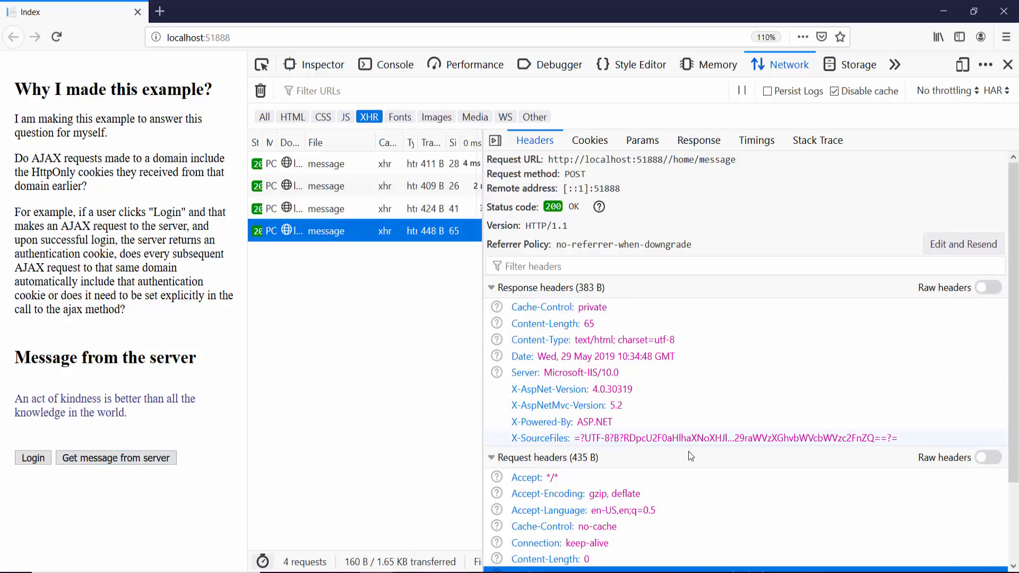
pyautogui.click(492, 287)
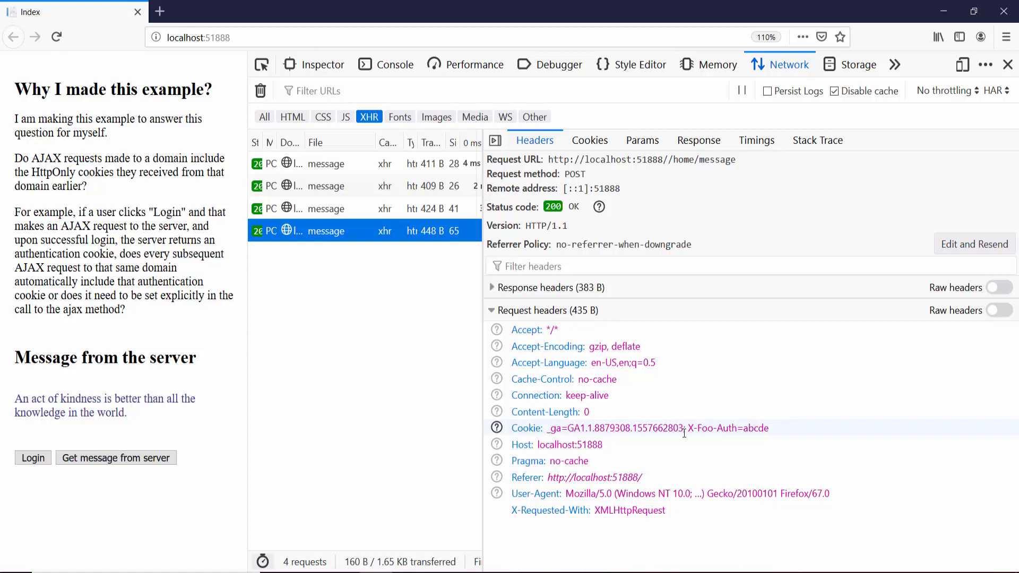
pyautogui.moveTo(691, 433)
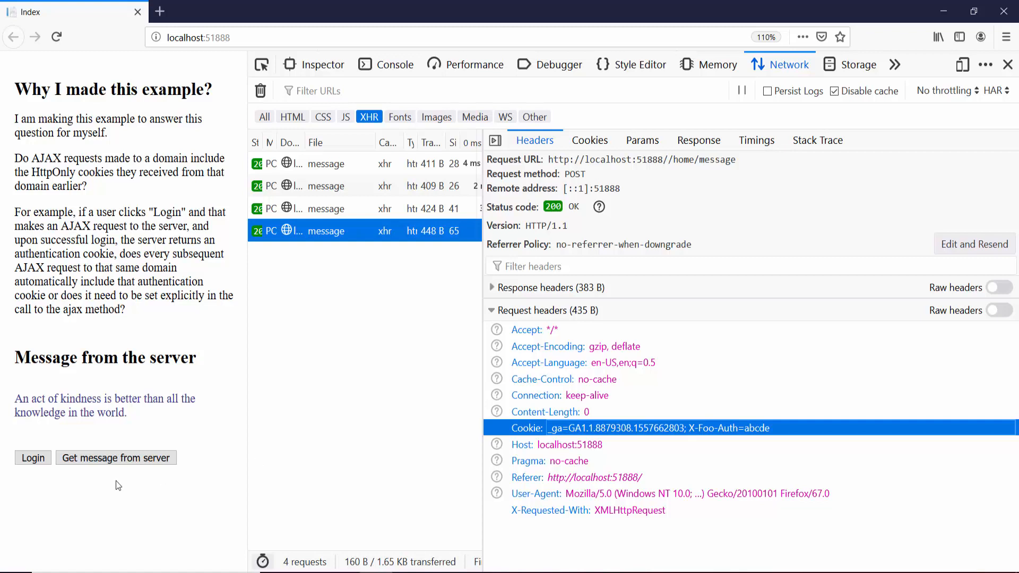
pyautogui.click(116, 458)
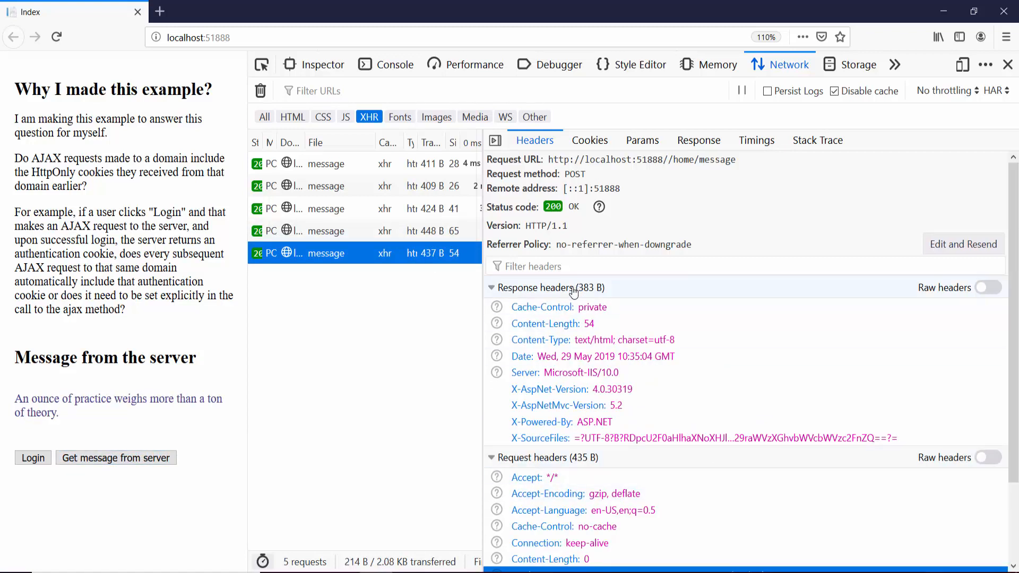
pyautogui.click(492, 287)
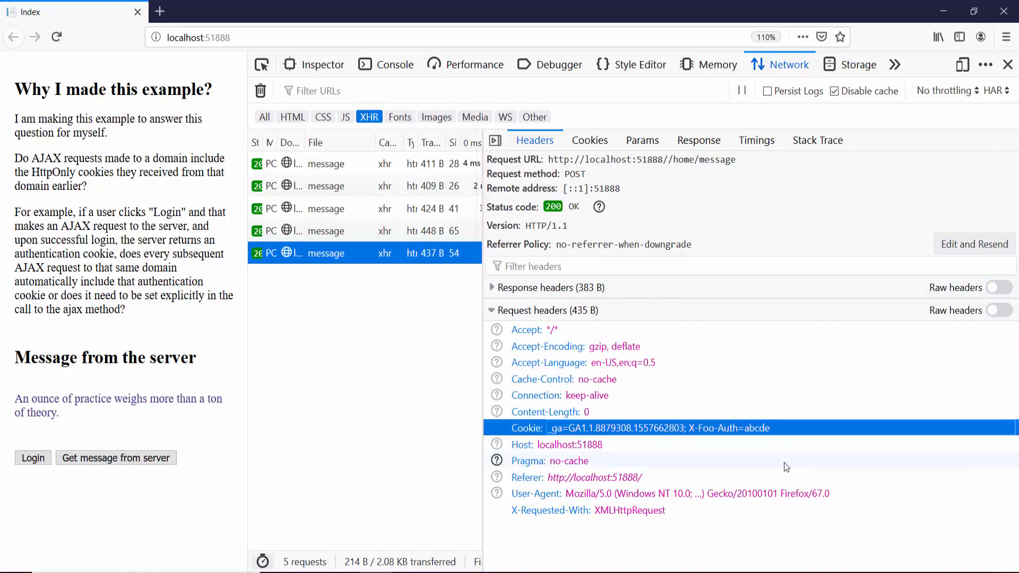
pyautogui.moveTo(1011, 40)
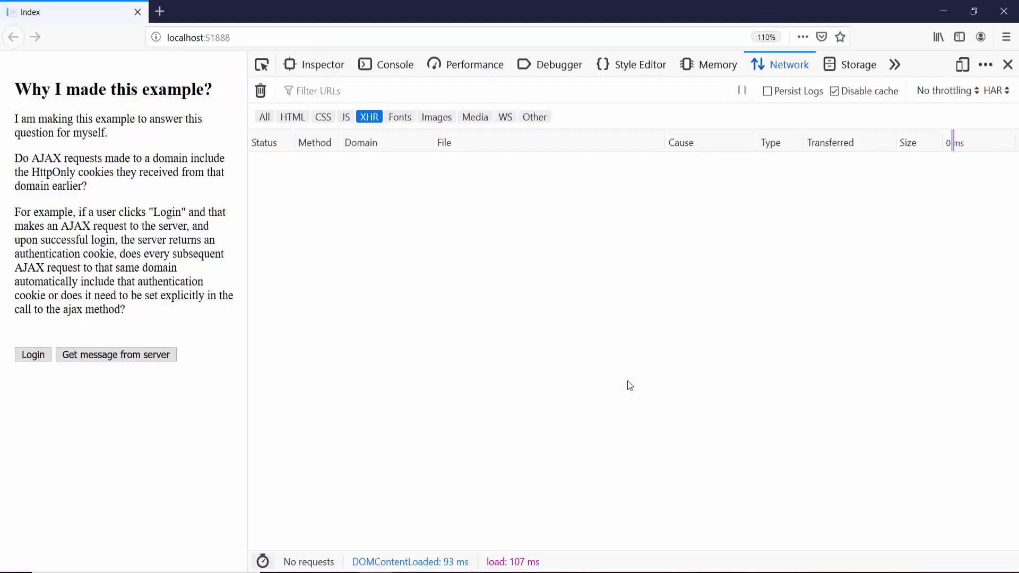
# Step: Verify no X-Foo-Auth cookie is stored, then fetch a message showing a Cookie header with only _ga
pyautogui.click(857, 64)
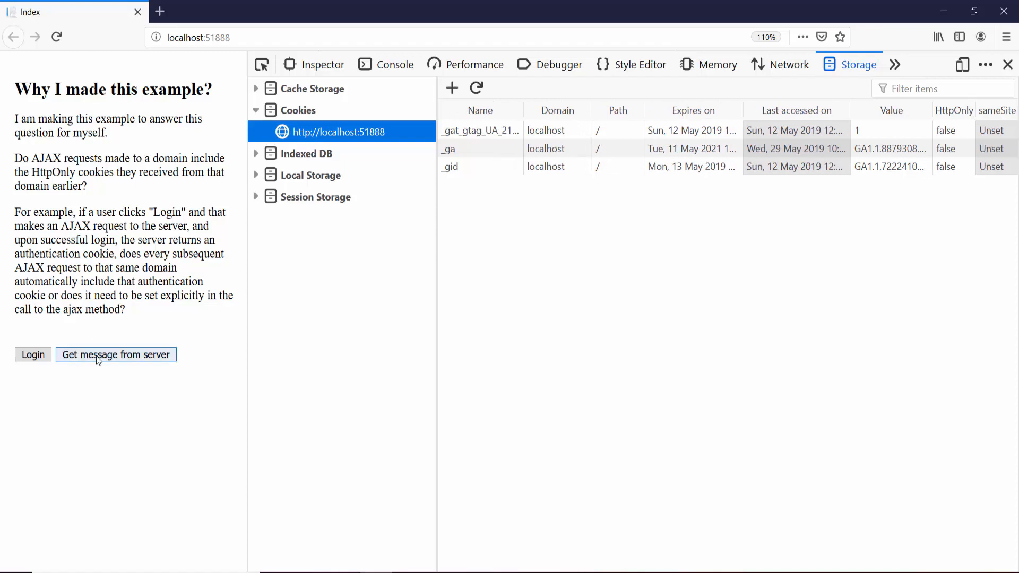
pyautogui.click(116, 354)
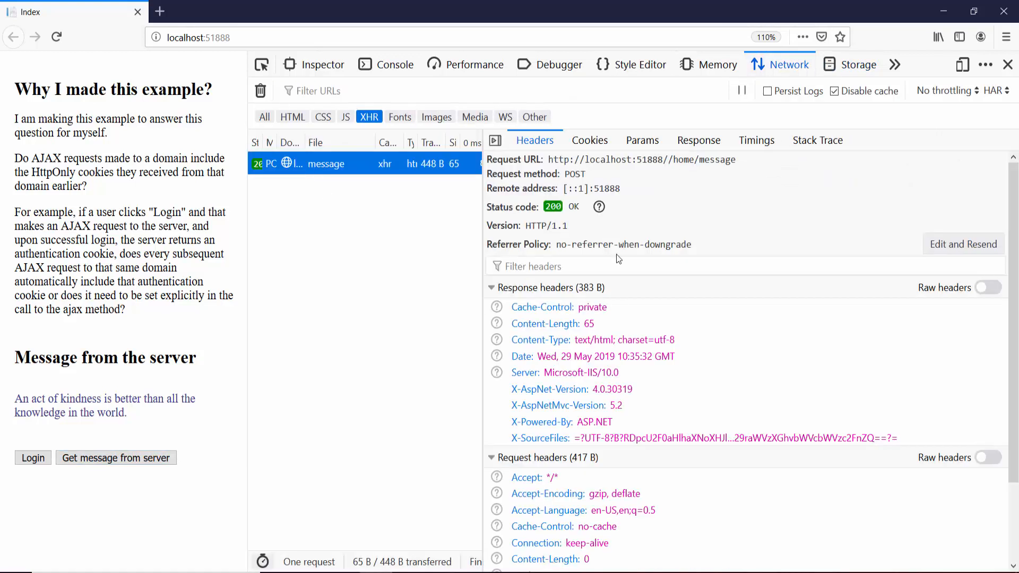
pyautogui.click(491, 287)
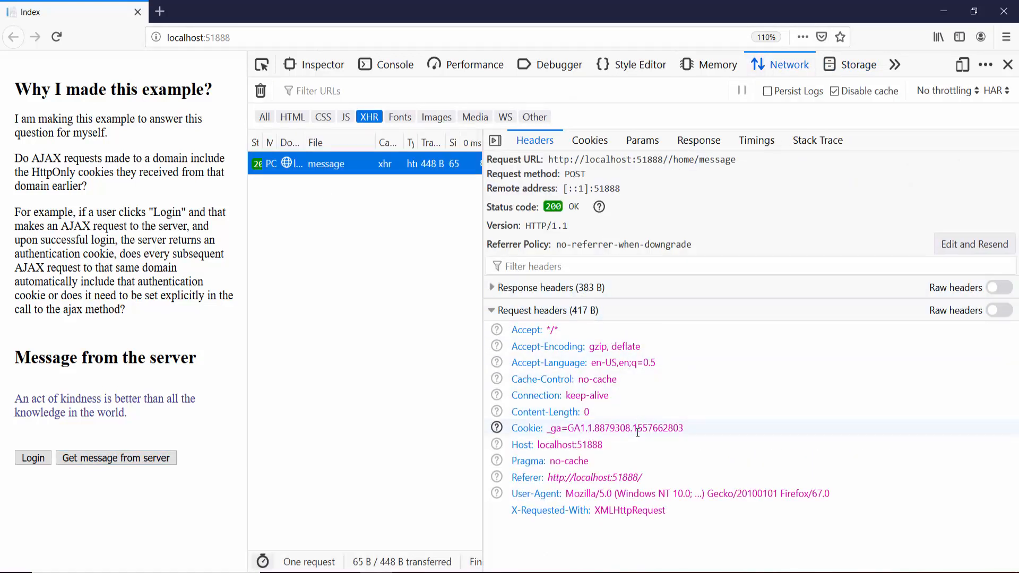
pyautogui.click(614, 428)
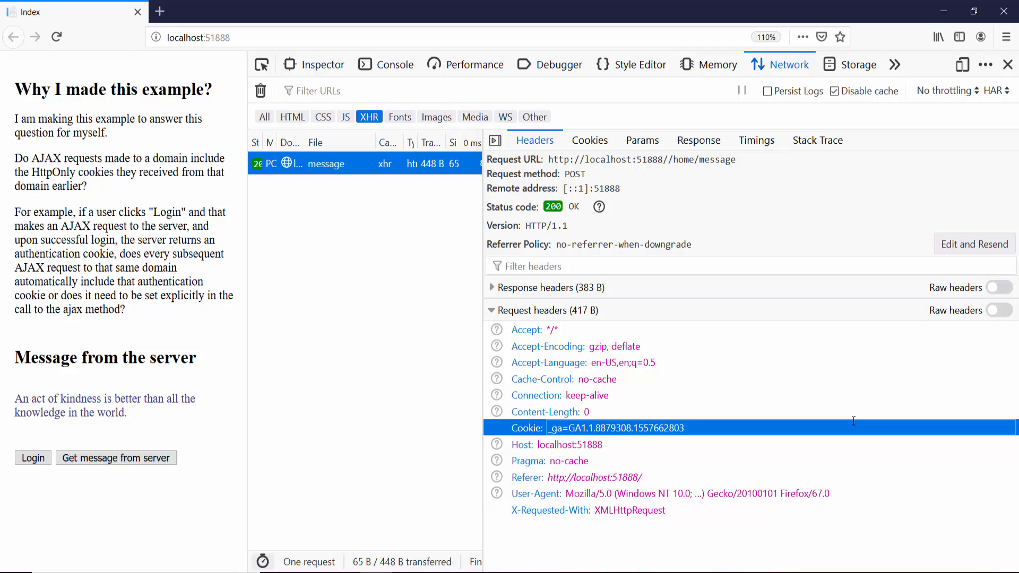
pyautogui.moveTo(735, 467)
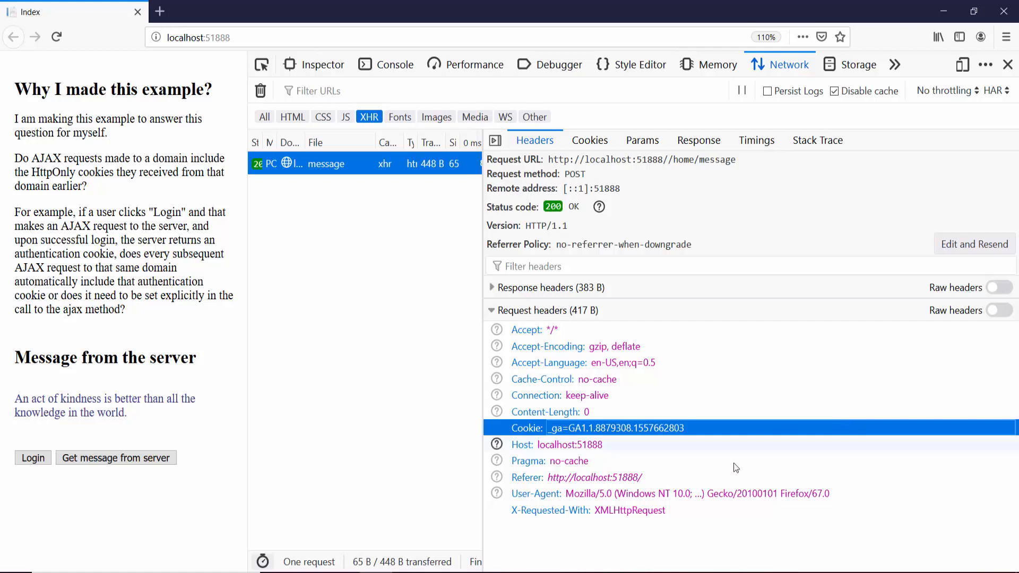